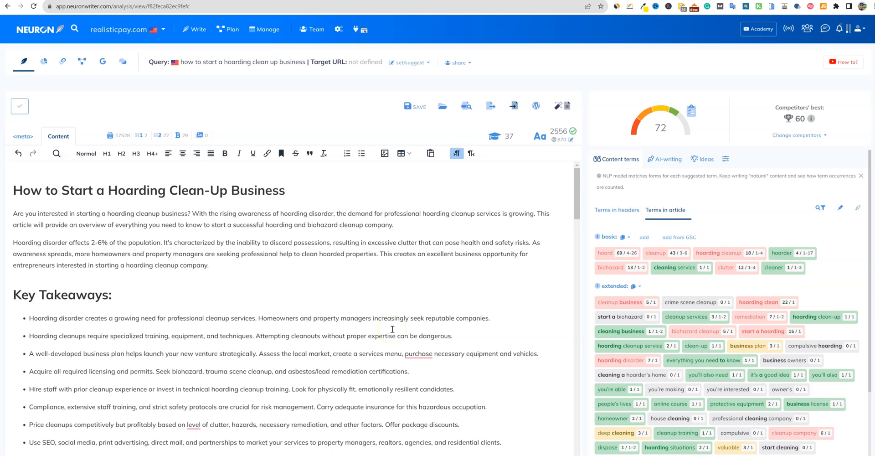
mouse_move(595, 152)
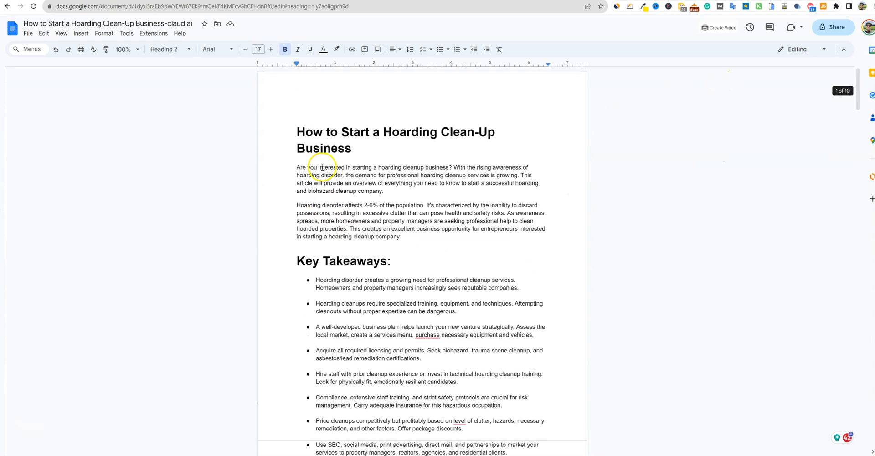
Scroll through the Claude-written hoarding clean-up business article in Google Docs.
scroll("down", 3)
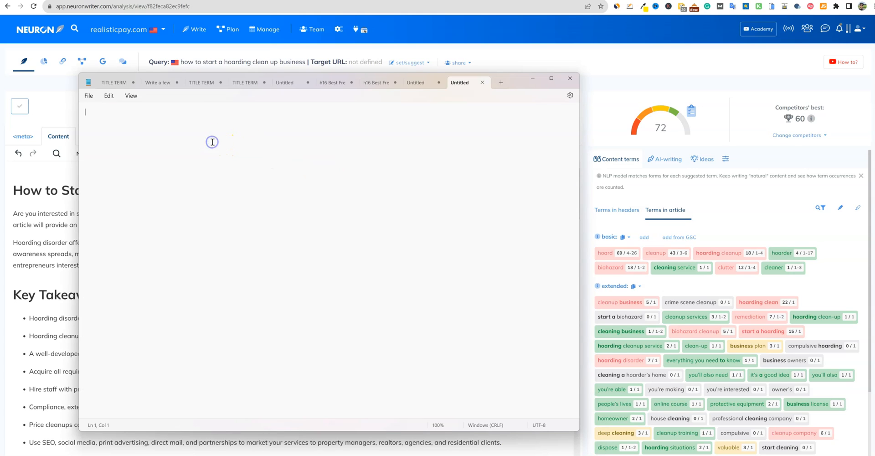
Note Claude AI's scores: 56 before FAQ optimization and 72 after.
type("claud ai =")
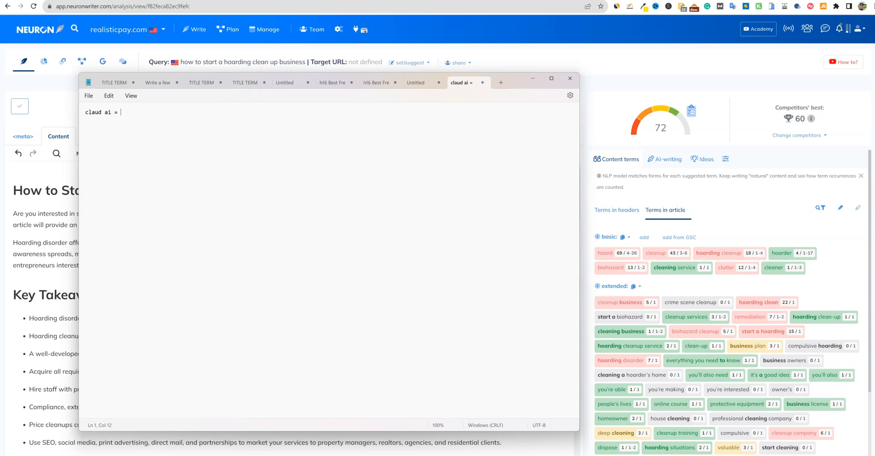
type("56 before faq optimization")
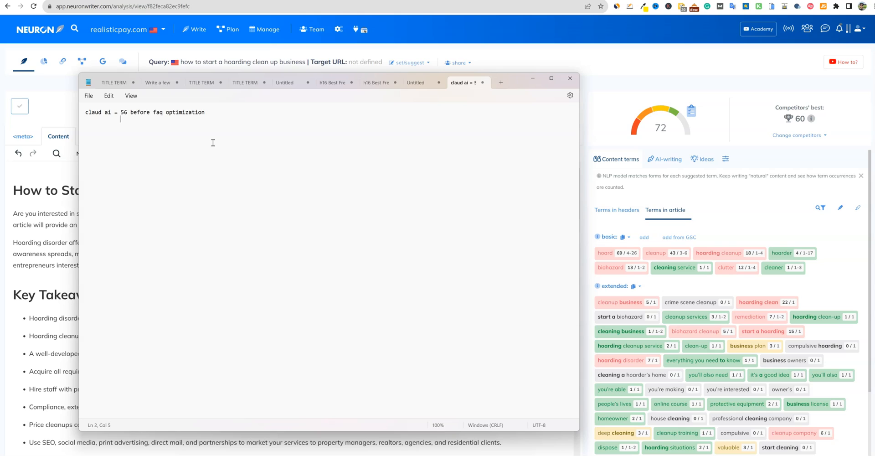
type("72")
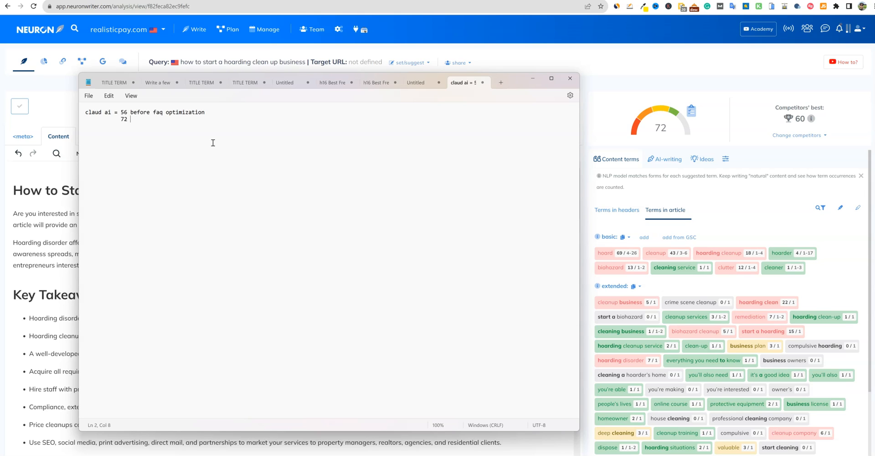
type("after")
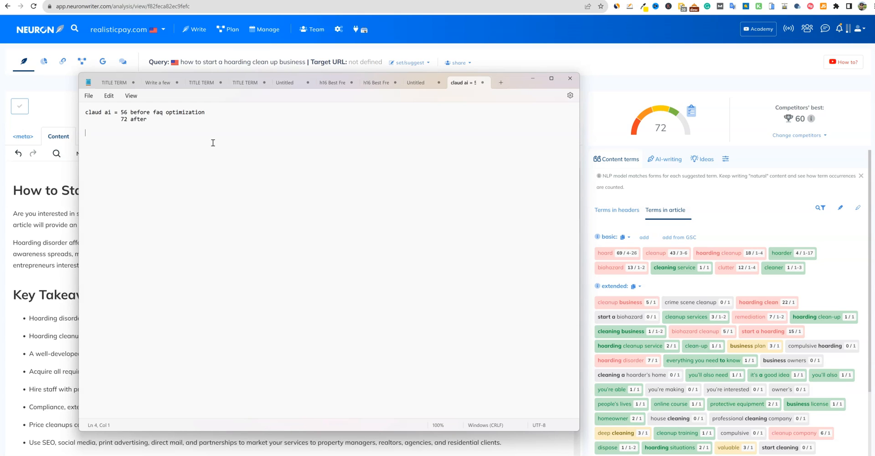
Begin a 'Chatgpt 4 =' score line below the Claude notes.
type("Chatgpt 4")
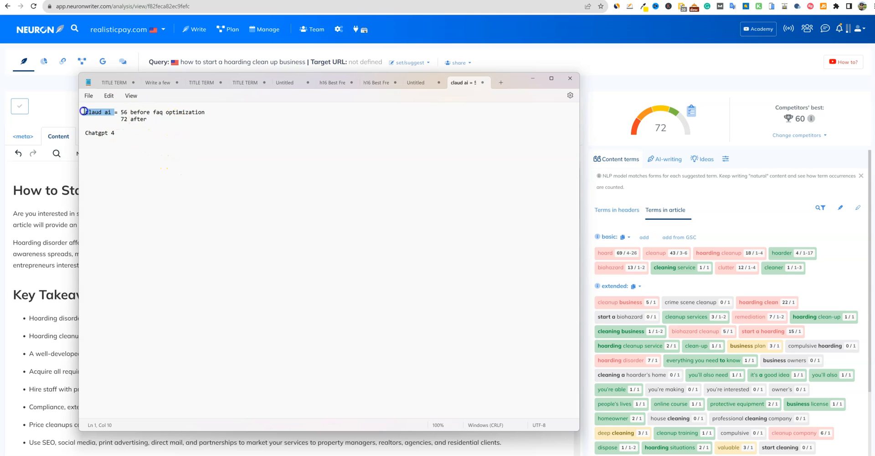
left_click_drag(83, 111, 146, 119)
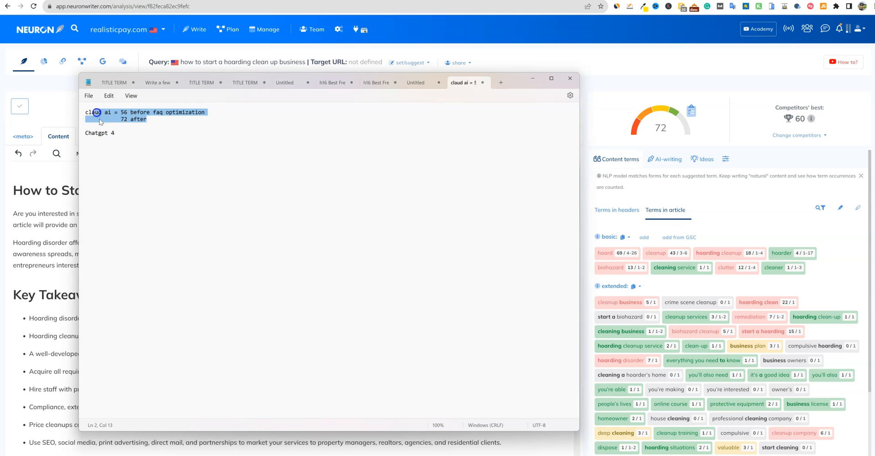
left_click(124, 158)
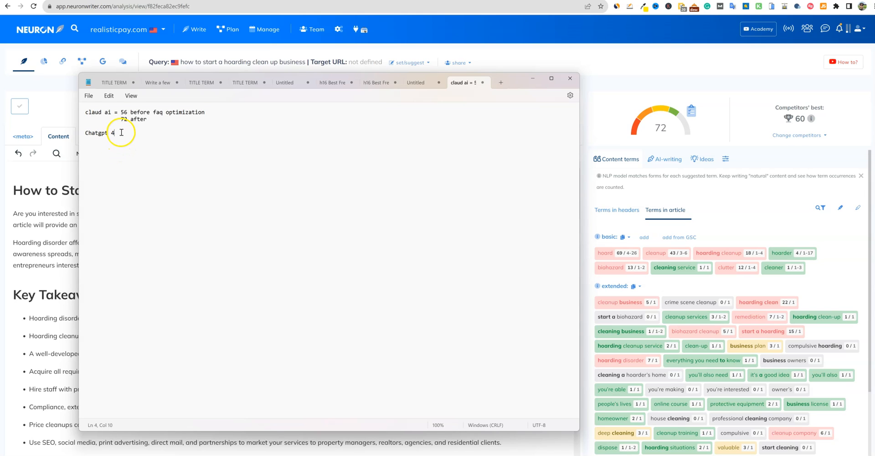
type("=")
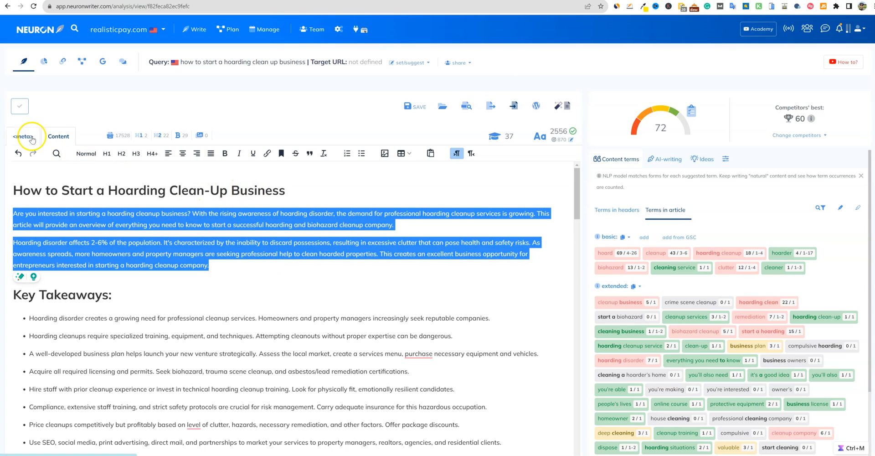
Check the article's meta title and description, then return to the content view.
left_click(22, 136)
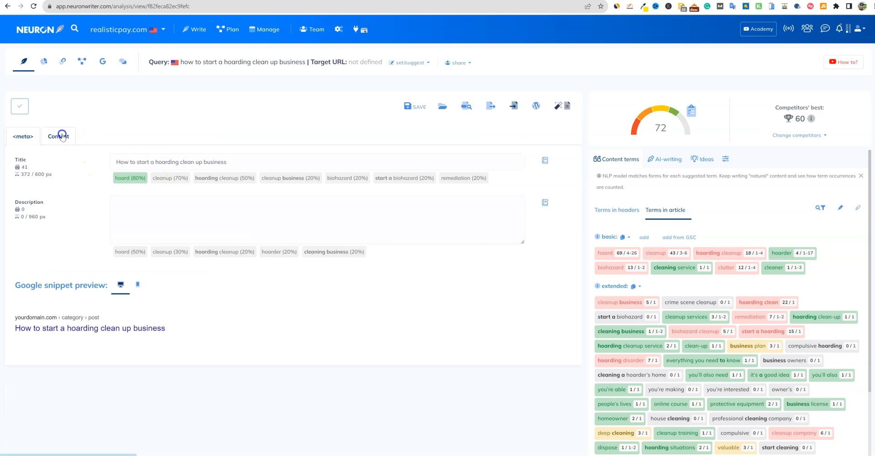
left_click(59, 136)
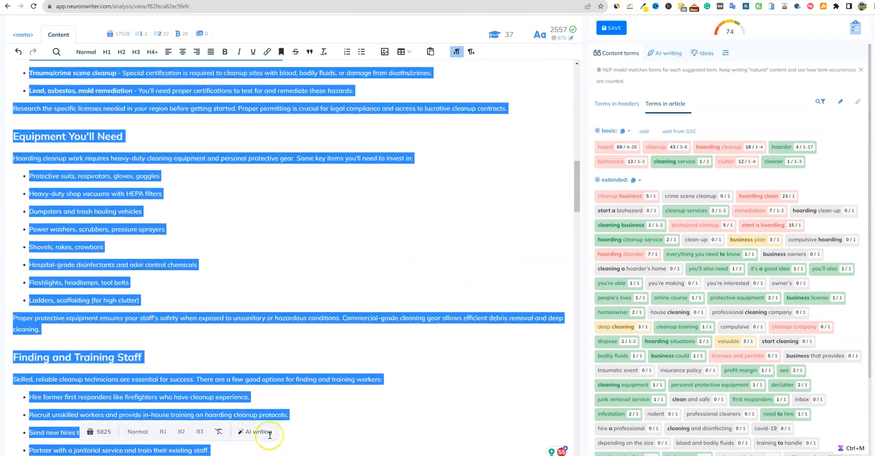
Review the emptied article and its meta title, leaving only the H1 title.
scroll("down", 3)
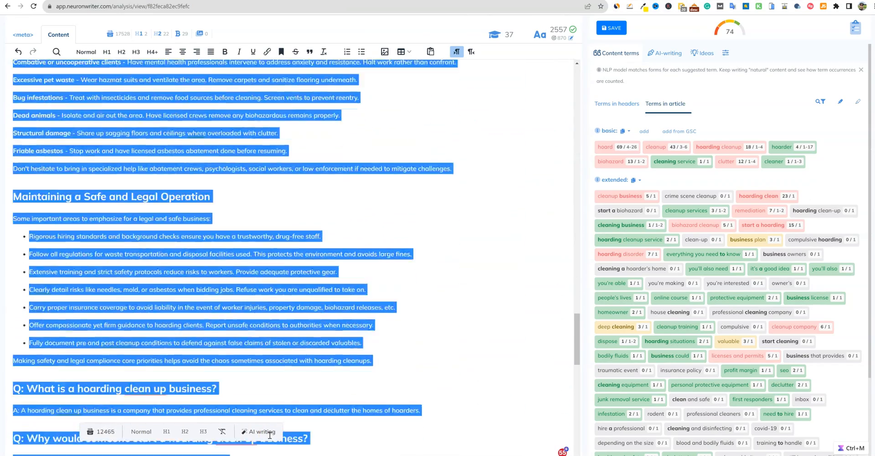
scroll("down", 3)
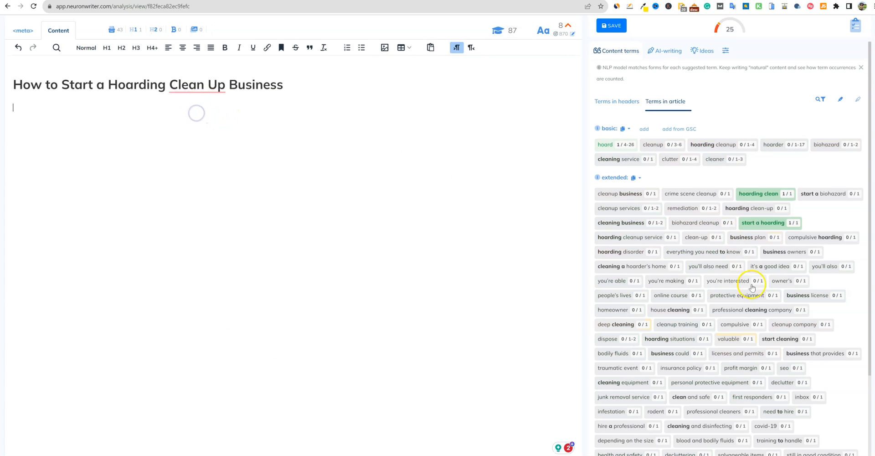
scroll("down", 3)
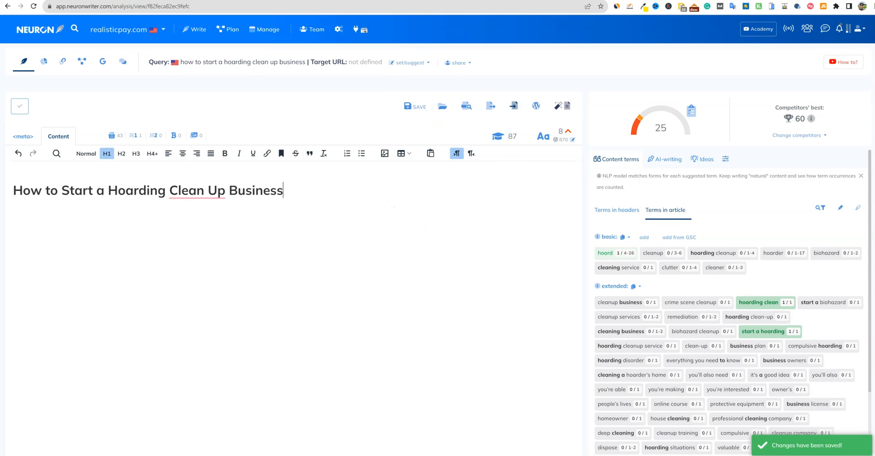
left_click(21, 135)
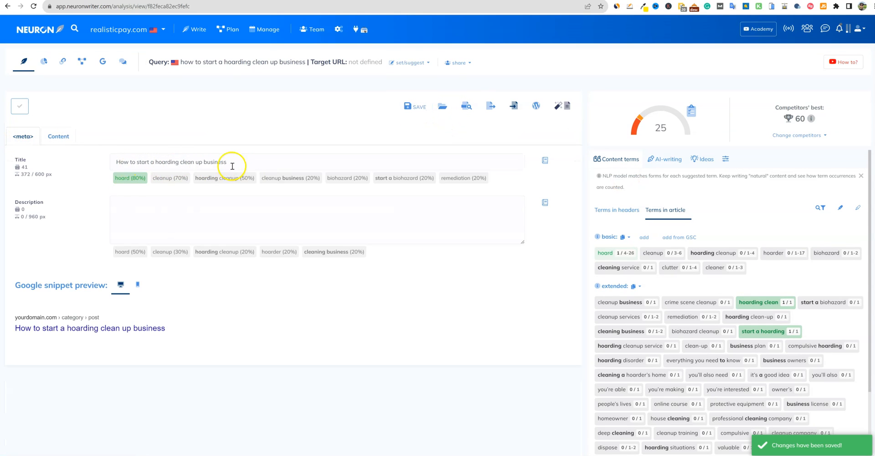
left_click(58, 136)
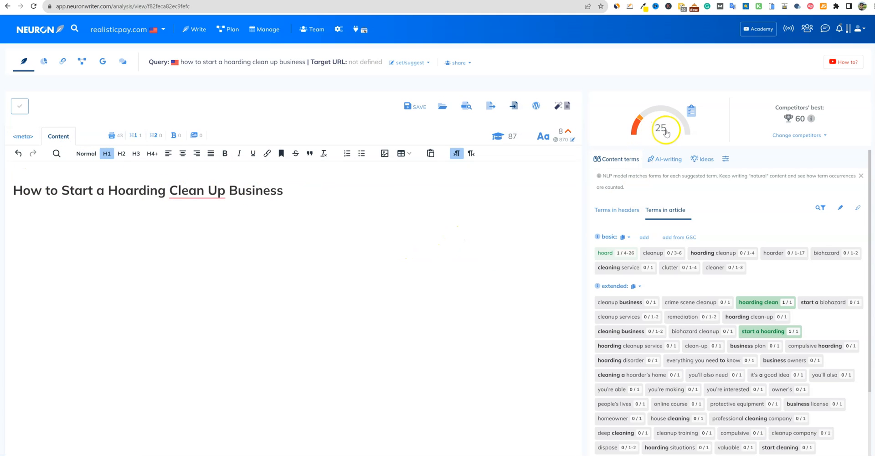
scroll("down", 3)
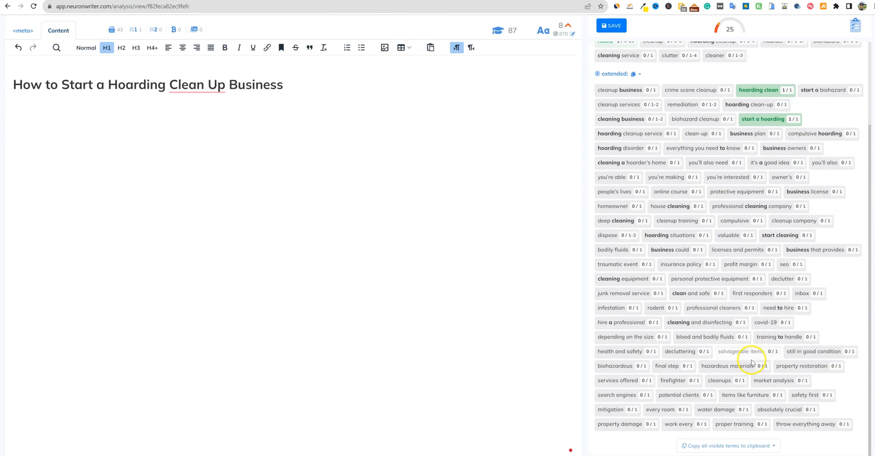
Copy the ChatGPT prompt with suggested terms to the clipboard.
left_click(774, 445)
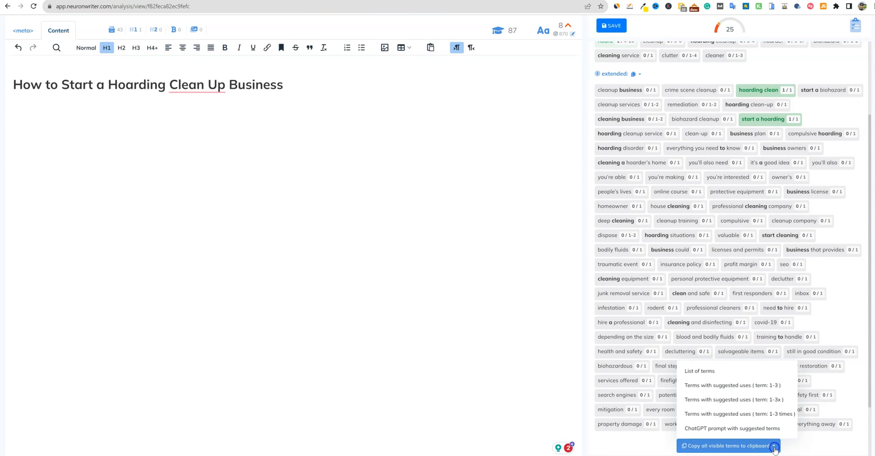
left_click(774, 445)
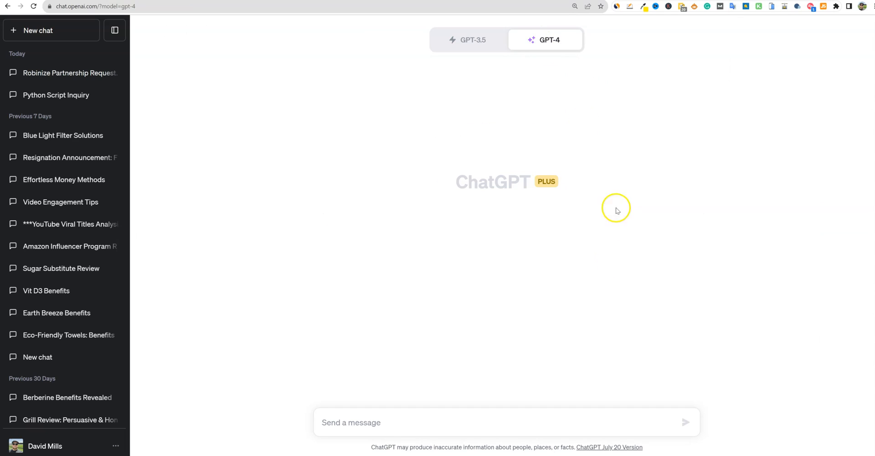
mouse_move(339, 287)
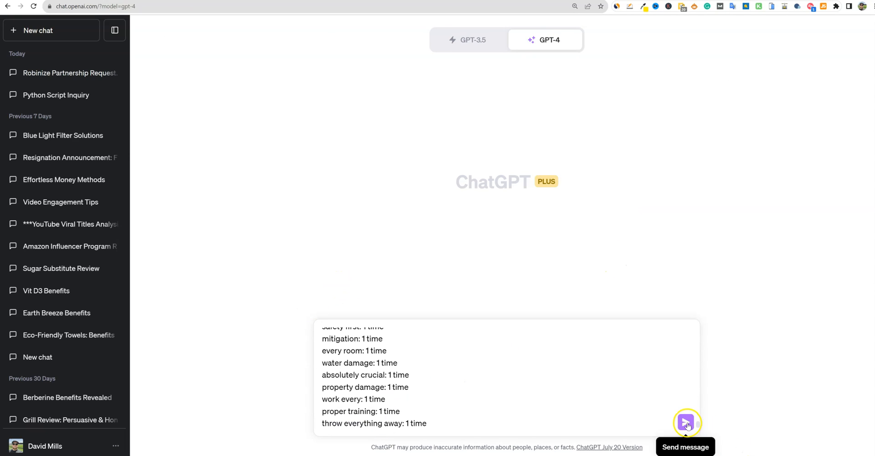
Send the suggested-terms prompt to GPT-4 and follow the generated article.
left_click(685, 422)
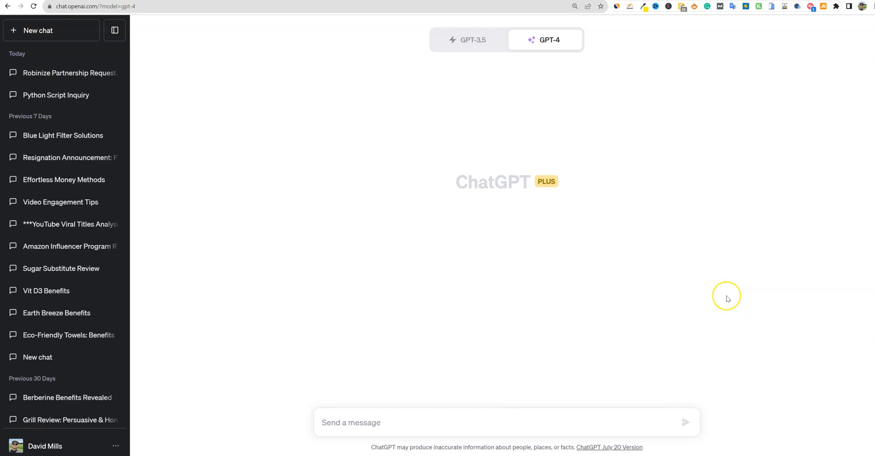
mouse_move(728, 298)
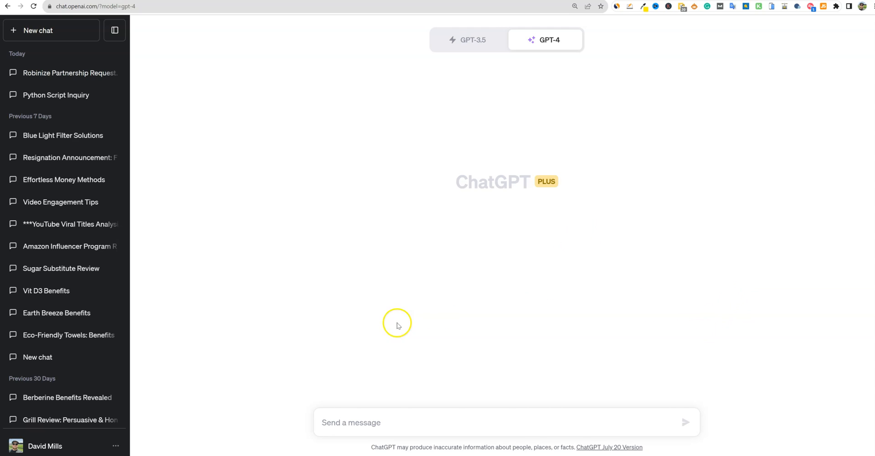
mouse_move(494, 157)
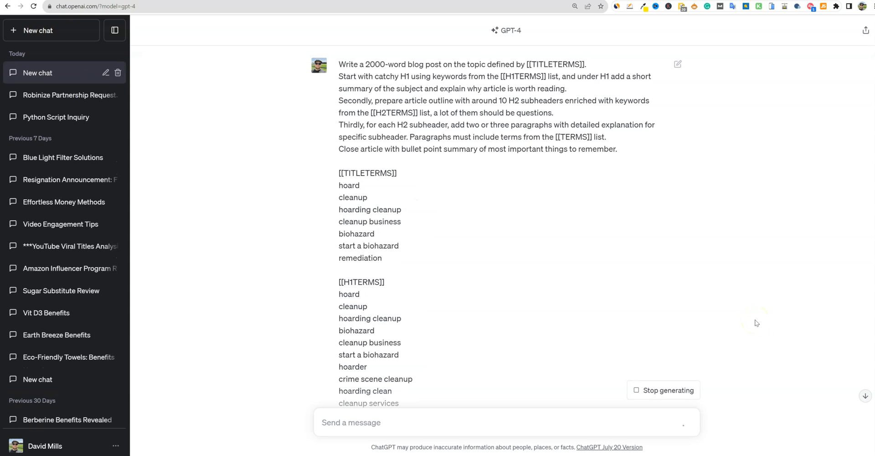
scroll("down", 3)
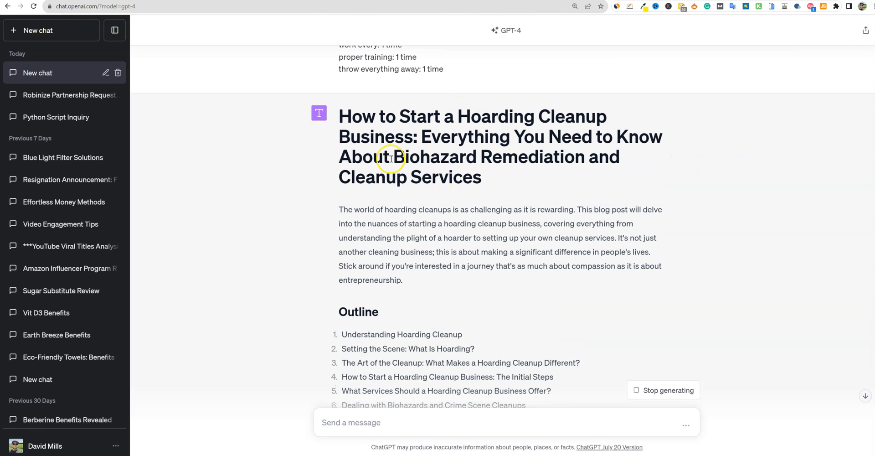
scroll("down", 3)
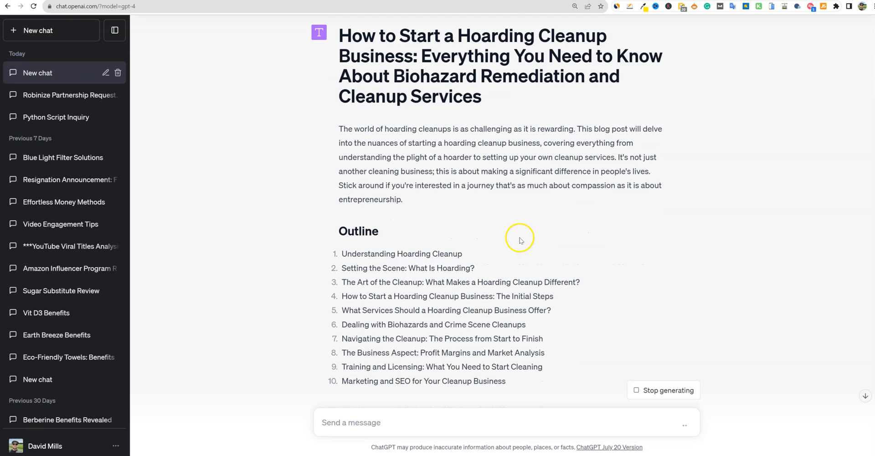
scroll("down", 3)
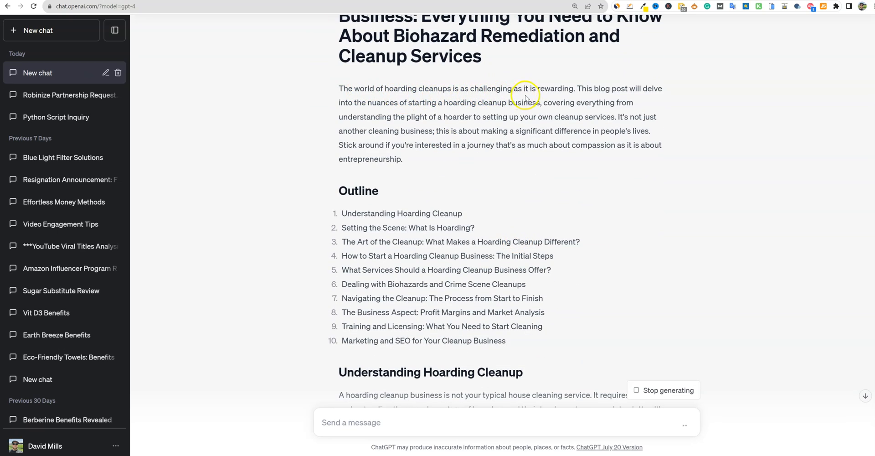
mouse_move(383, 100)
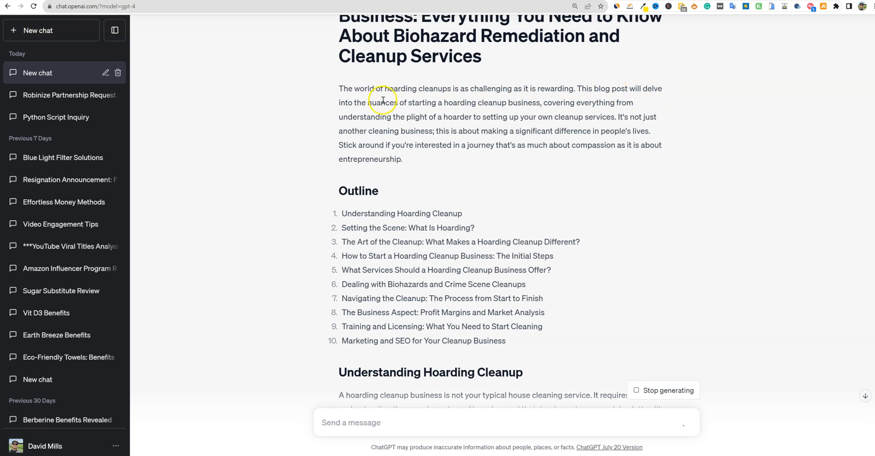
mouse_move(478, 104)
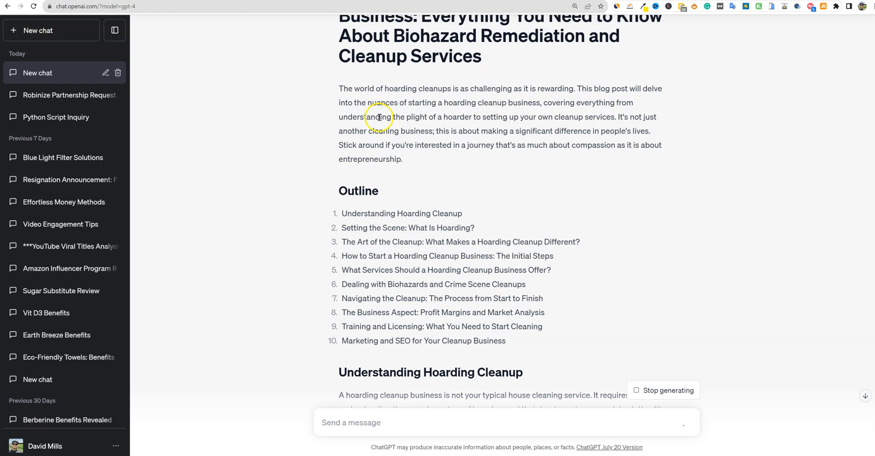
mouse_move(450, 165)
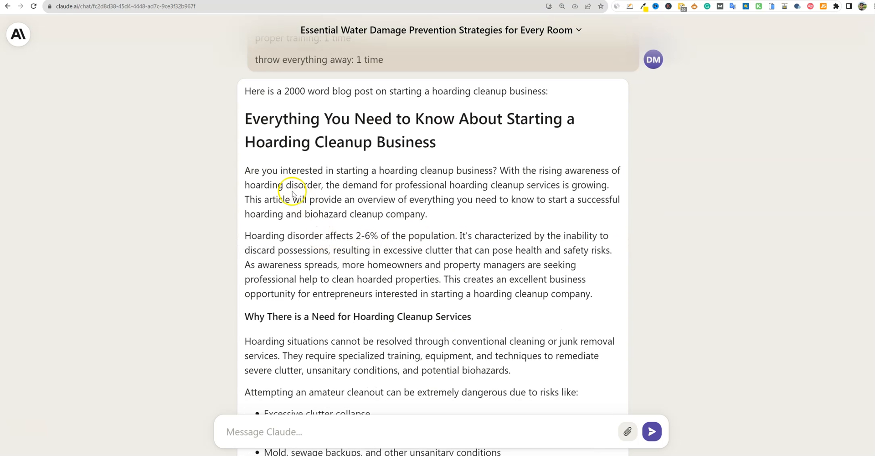
scroll("down", 3)
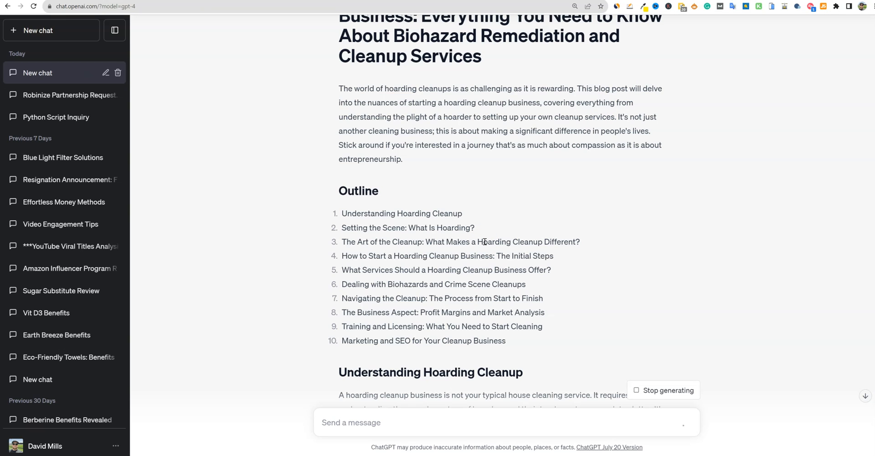
Scroll through GPT-4's finished article down to its Key Takeaways list.
scroll("down", 3)
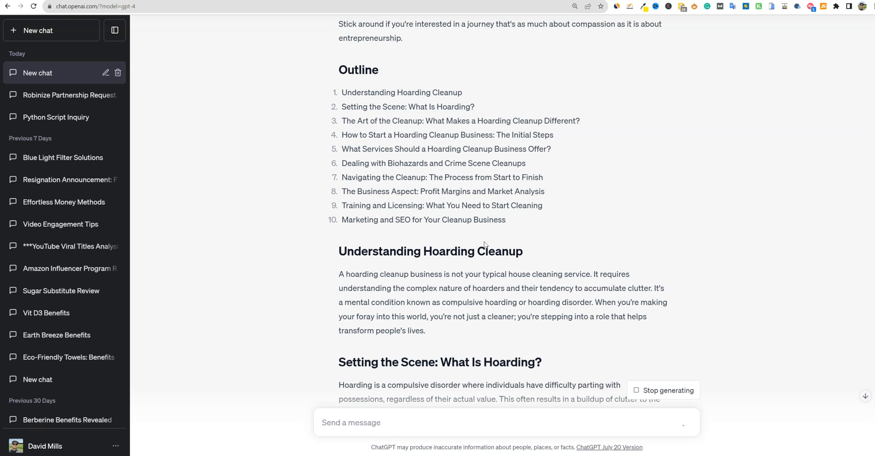
scroll("down", 3)
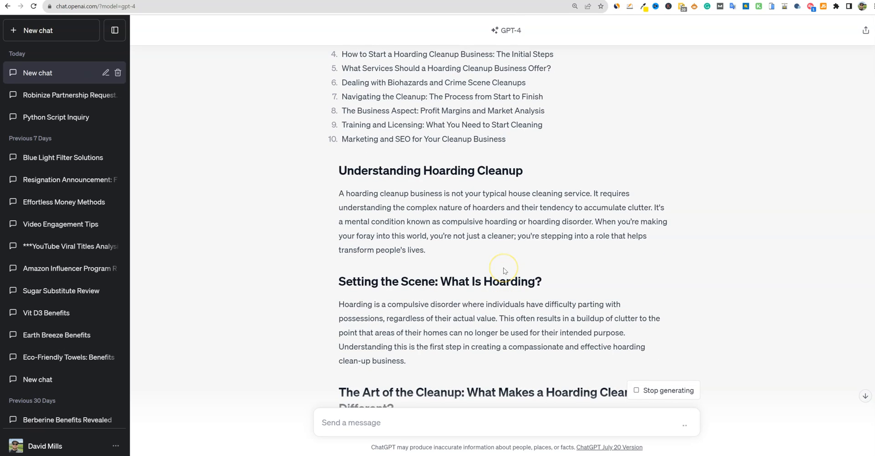
scroll("down", 3)
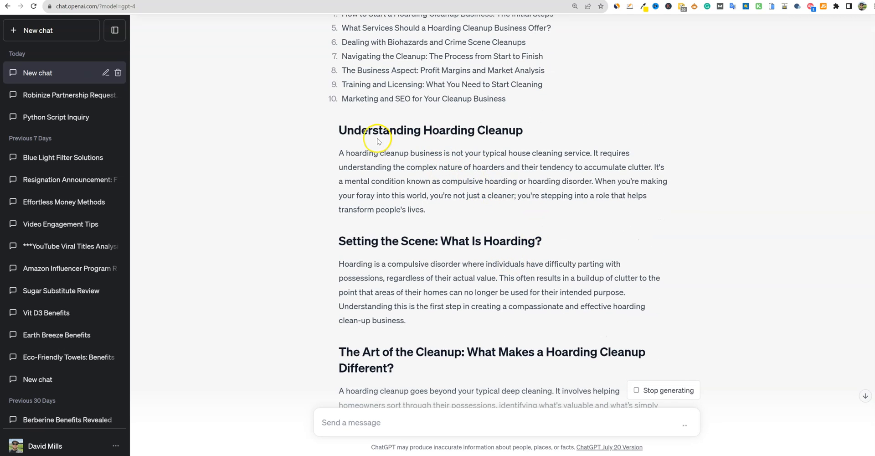
scroll("down", 3)
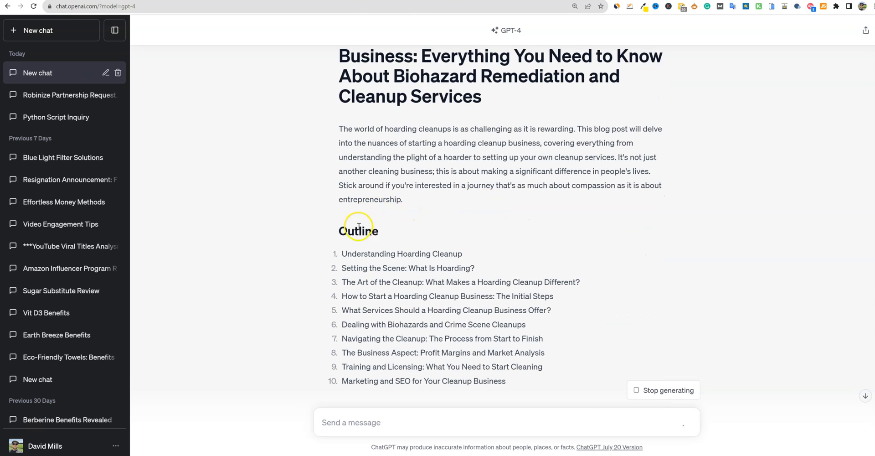
mouse_move(398, 382)
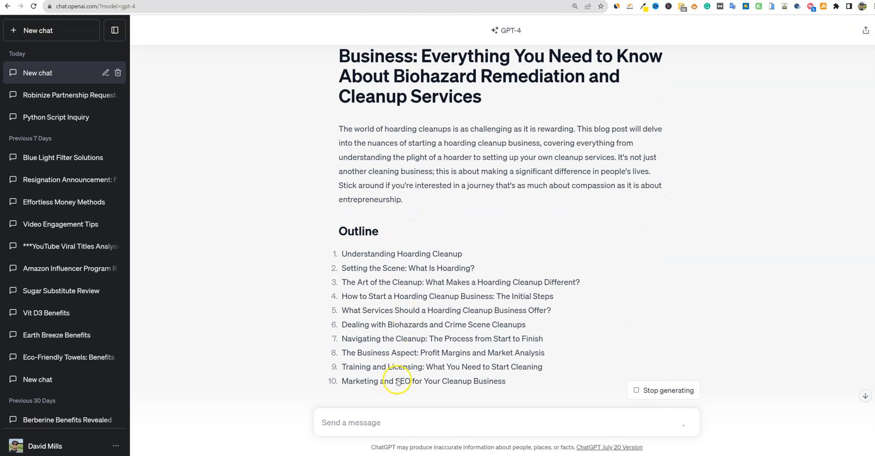
mouse_move(392, 270)
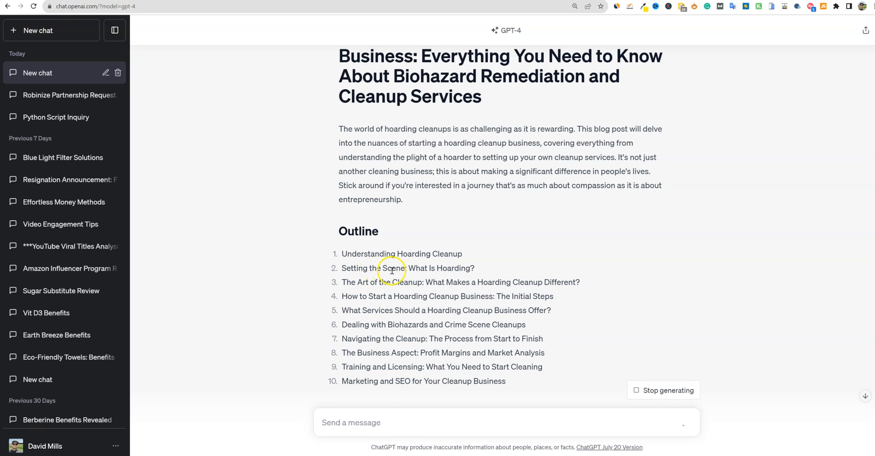
mouse_move(519, 368)
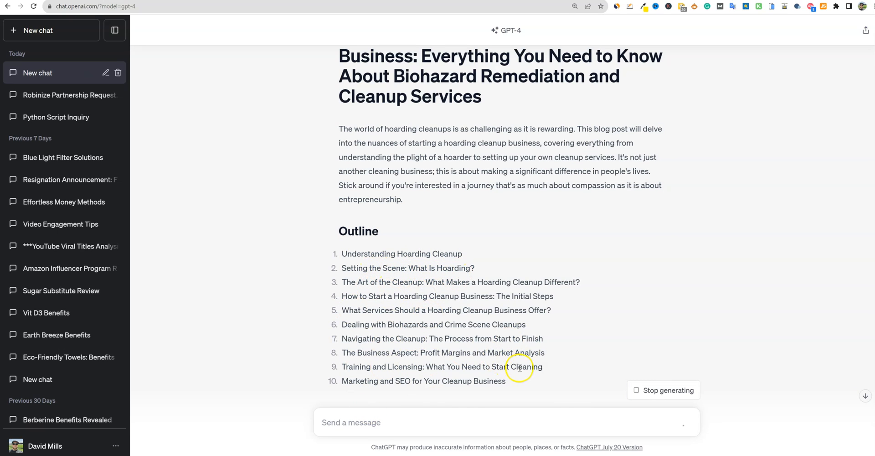
scroll("down", 3)
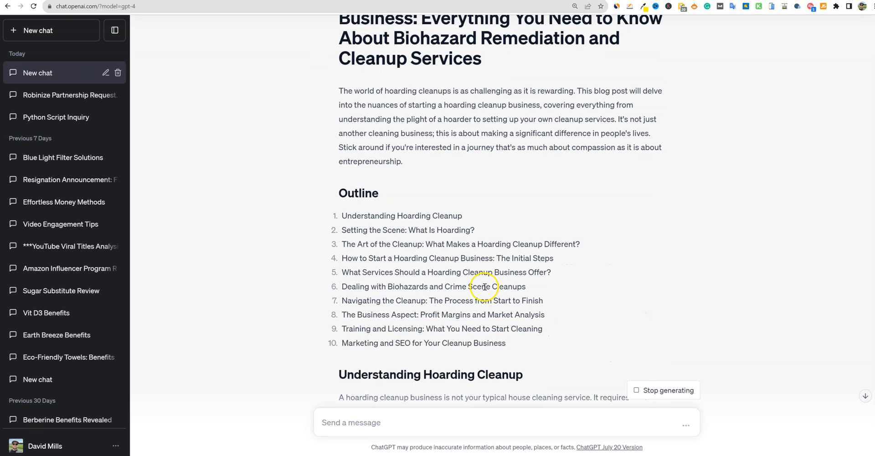
scroll("down", 3)
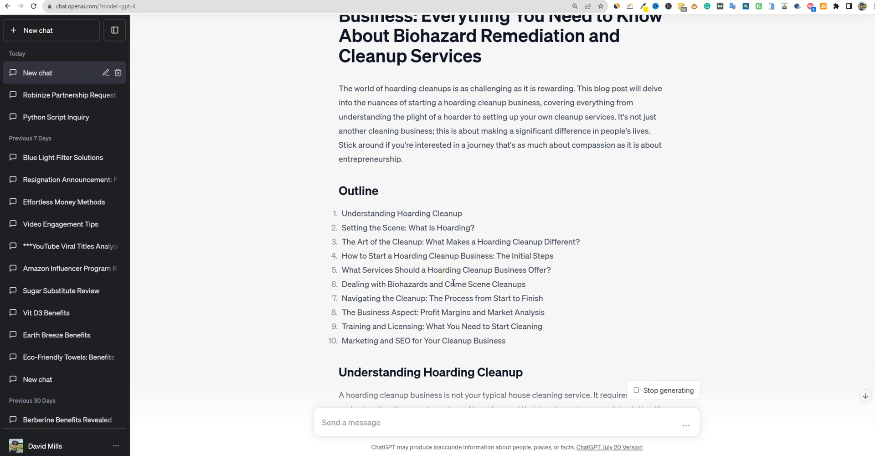
mouse_move(453, 284)
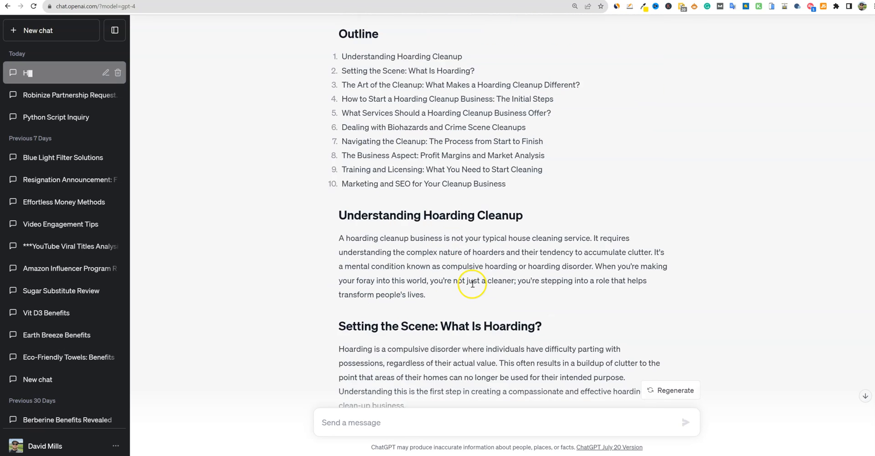
scroll("down", 3)
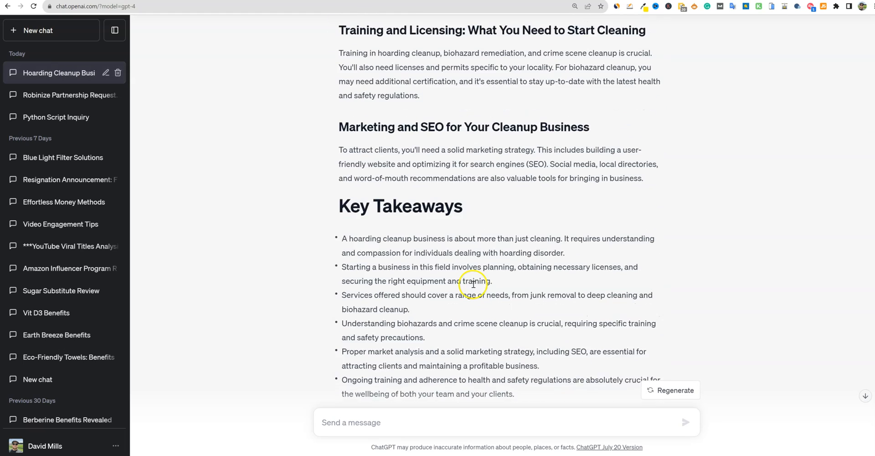
scroll("down", 3)
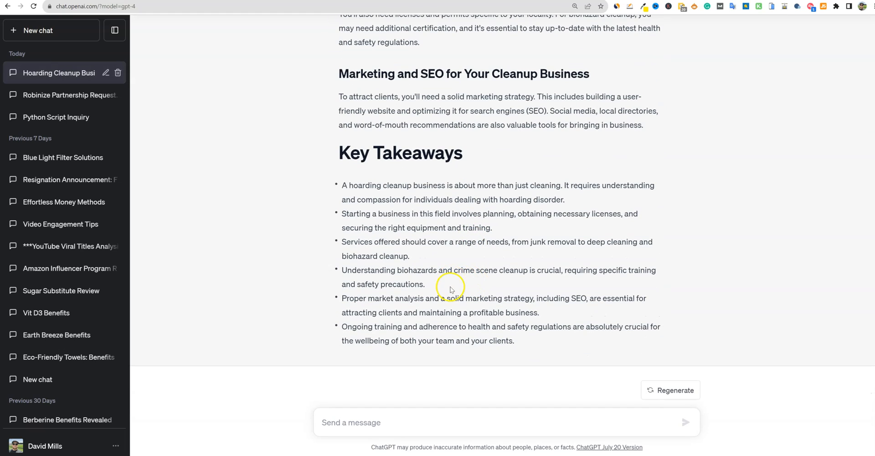
mouse_move(493, 383)
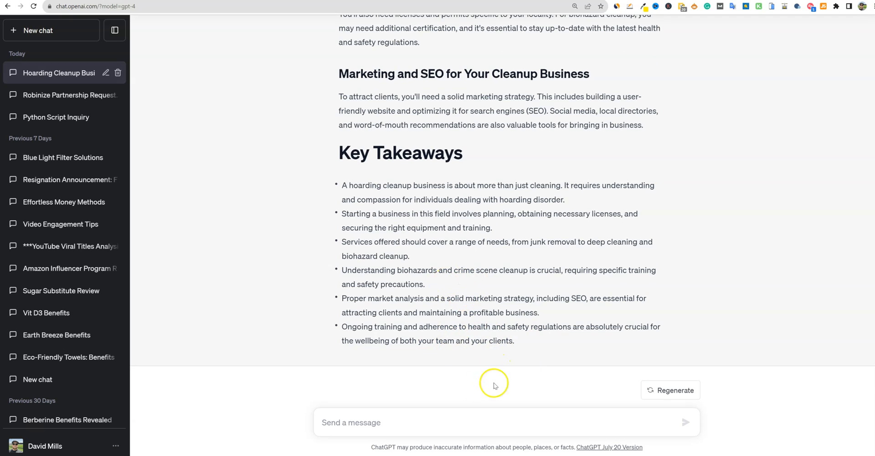
scroll("up", 3)
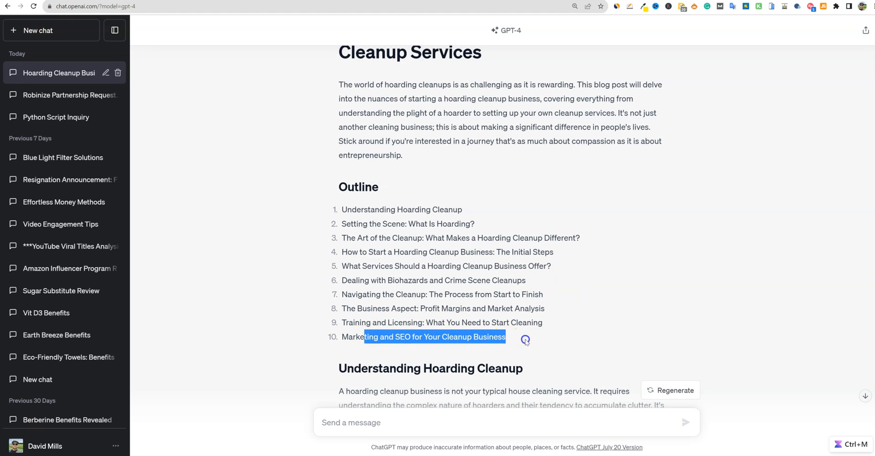
Count the selected GPT-4 article with Word Counter Plus: 838 words.
scroll("down", 3)
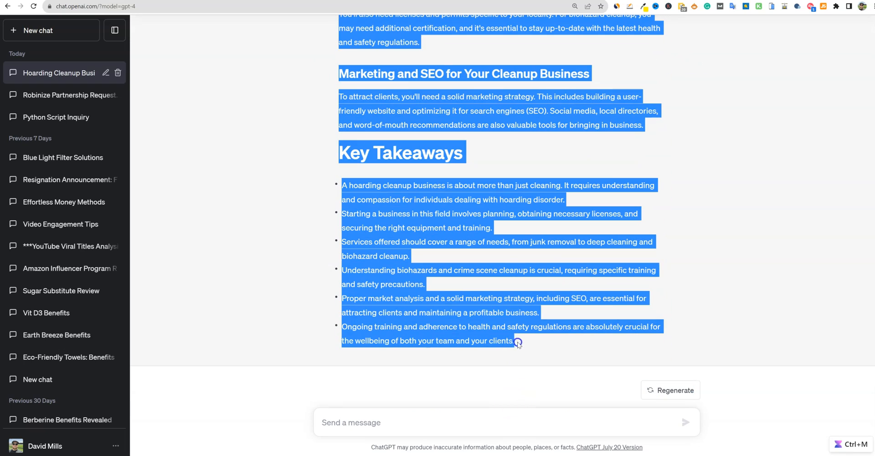
right_click(516, 341)
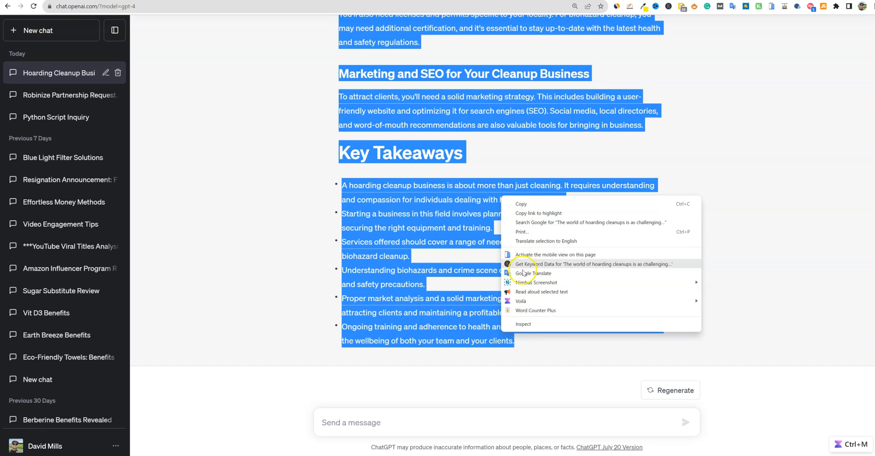
left_click(535, 310)
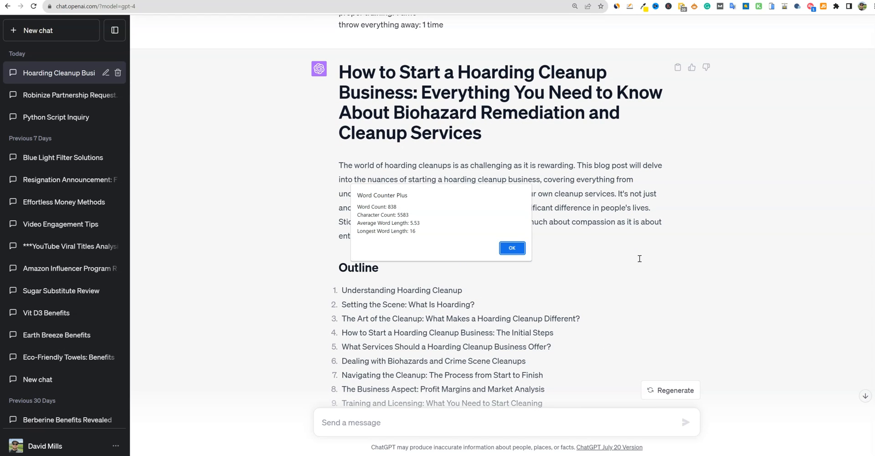
mouse_move(604, 295)
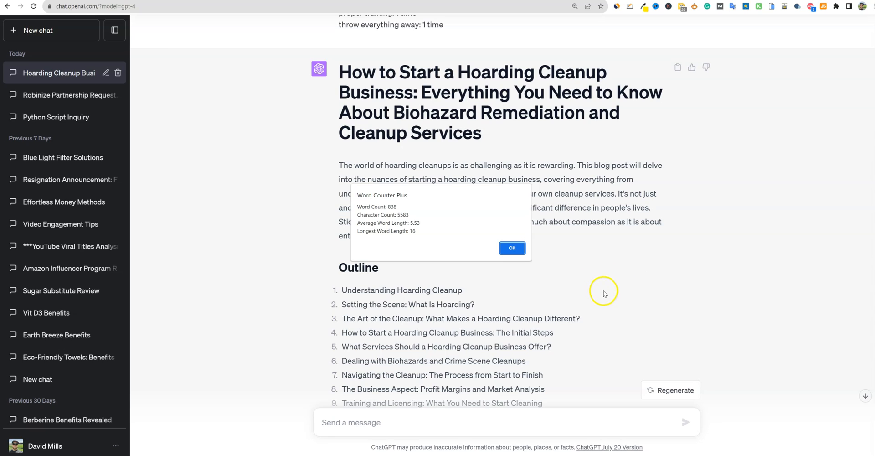
mouse_move(563, 245)
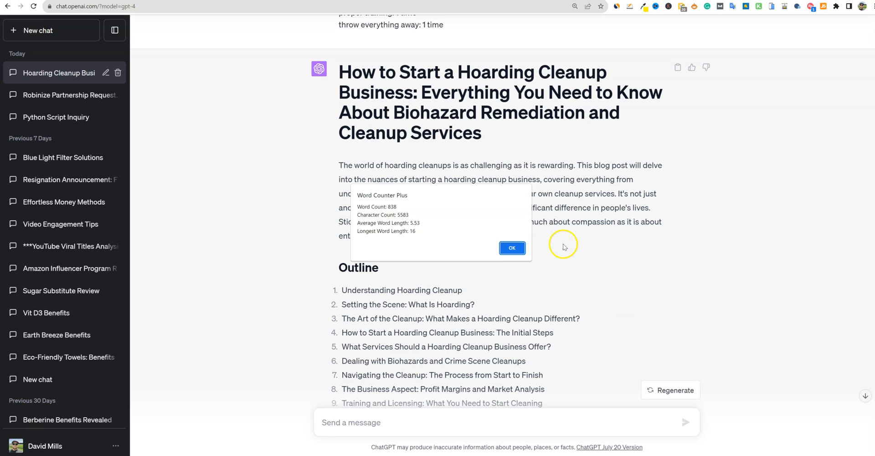
mouse_move(613, 43)
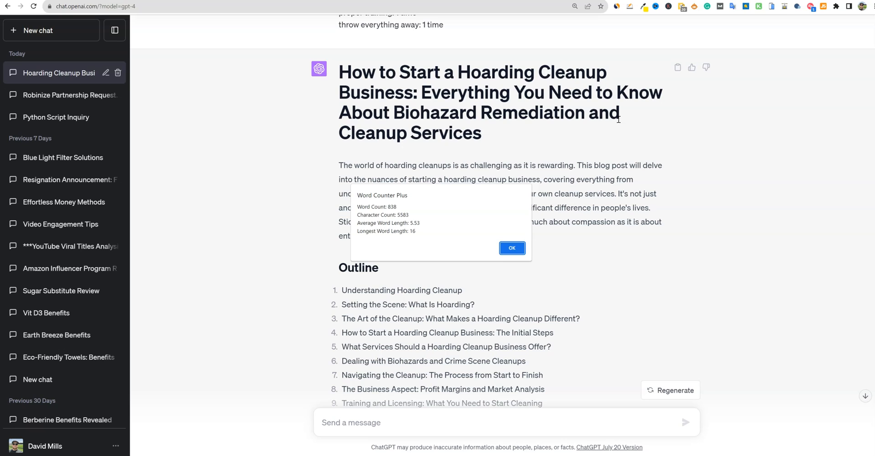
mouse_move(632, 275)
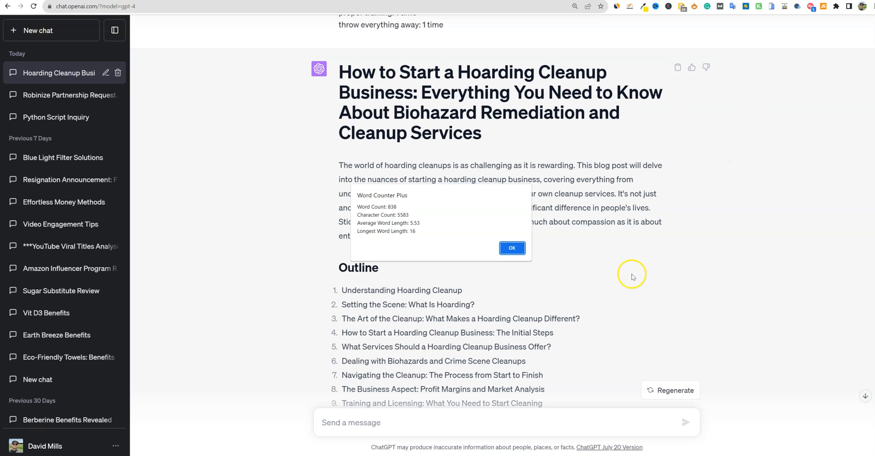
mouse_move(634, 273)
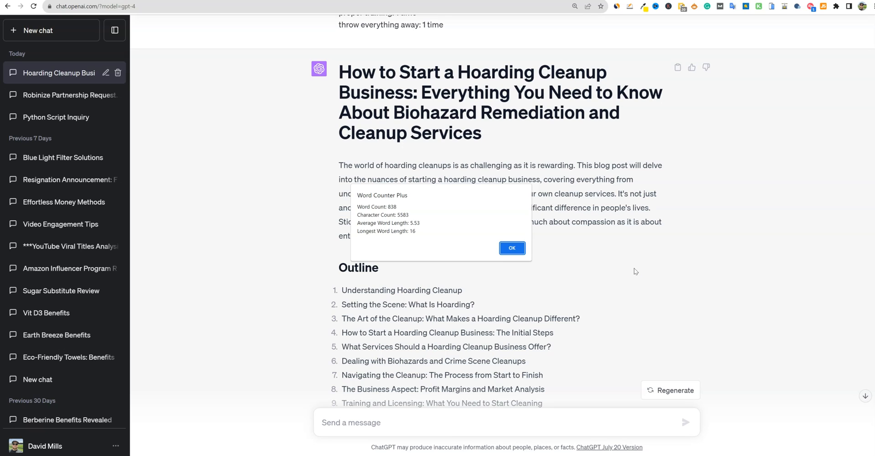
Scroll through Claude's own hoarding clean-up business article.
scroll("down", 3)
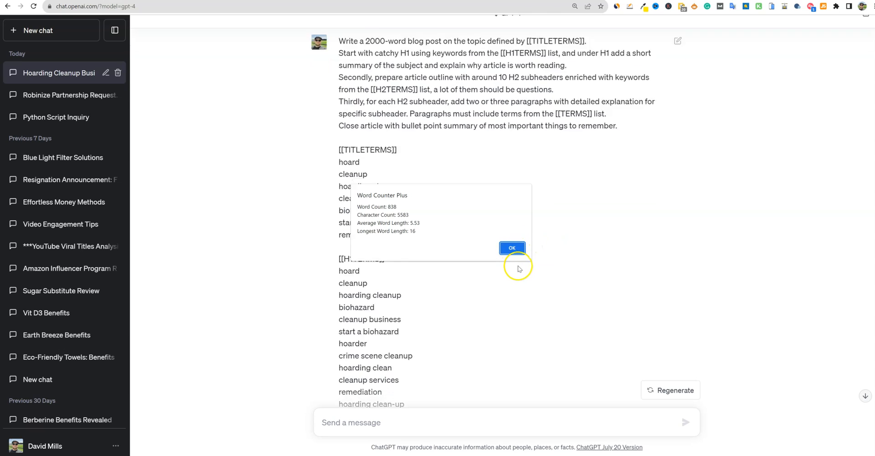
scroll("down", 3)
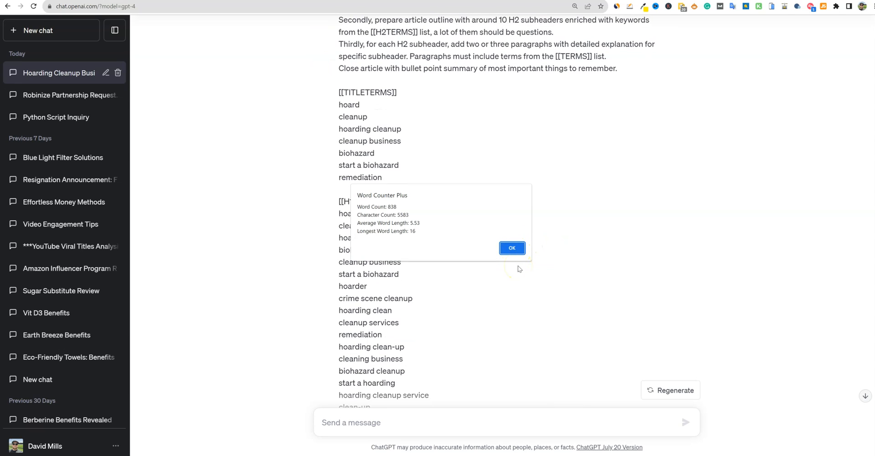
mouse_move(560, 268)
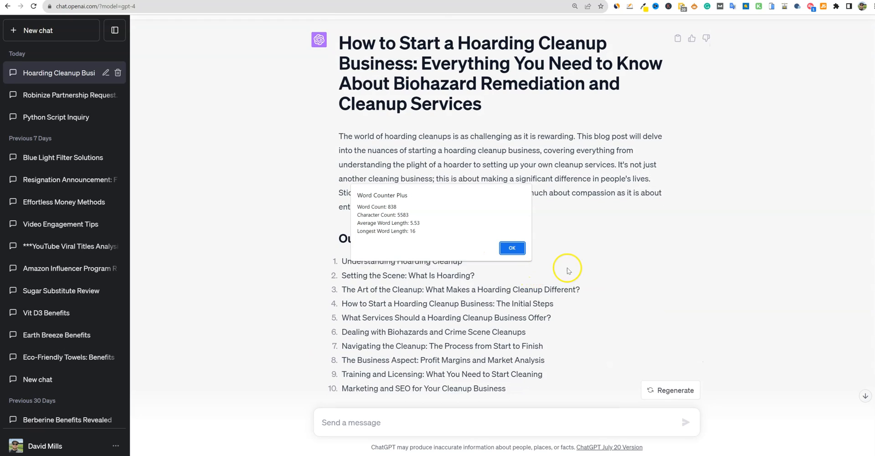
scroll("down", 3)
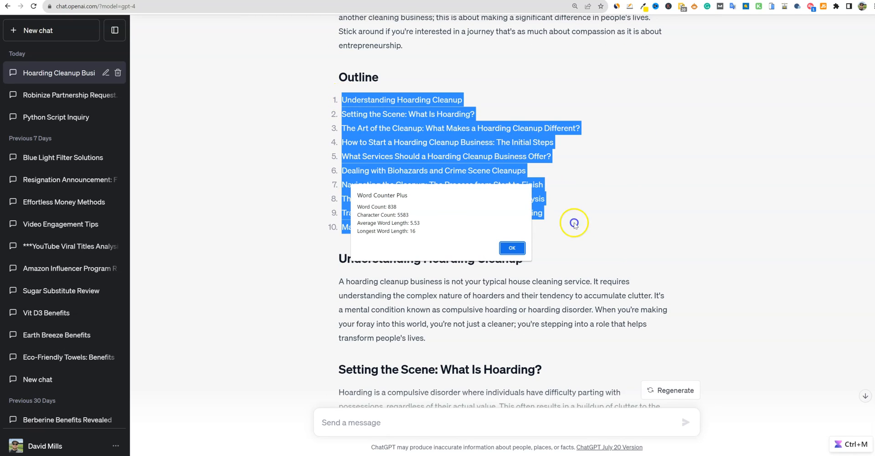
mouse_move(613, 246)
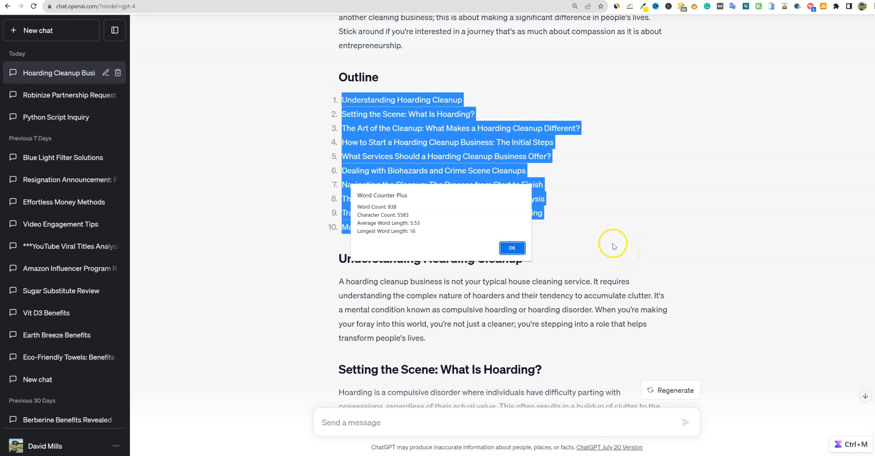
scroll("down", 3)
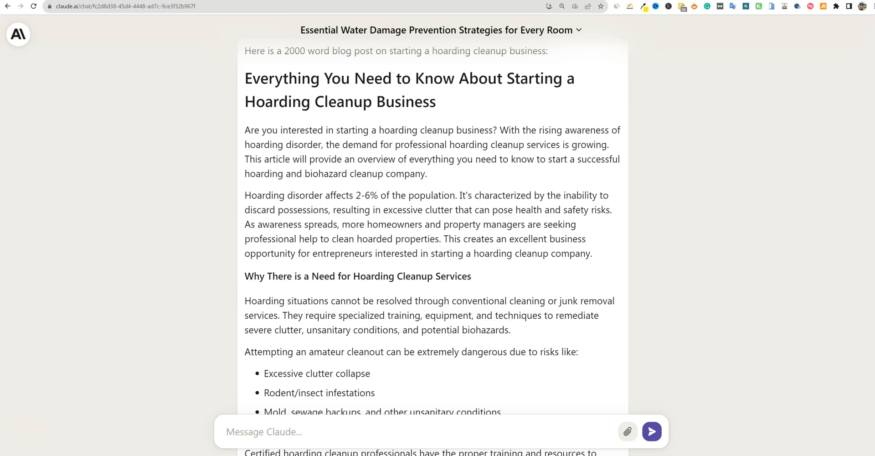
scroll("down", 3)
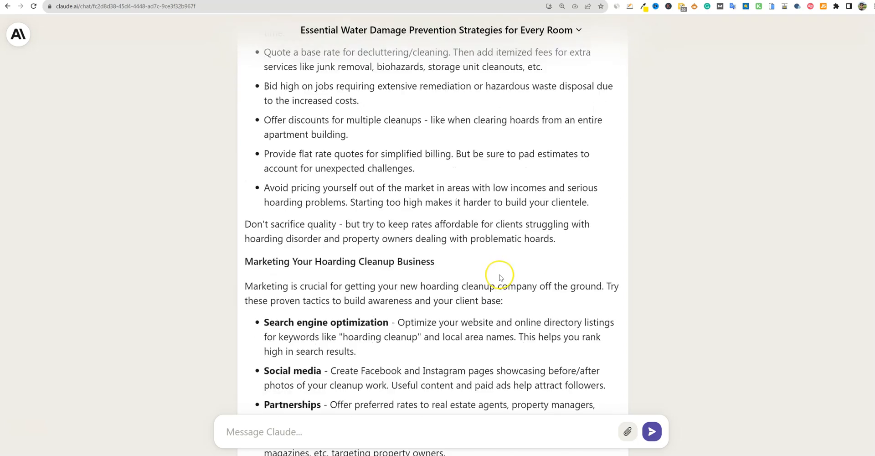
scroll("down", 3)
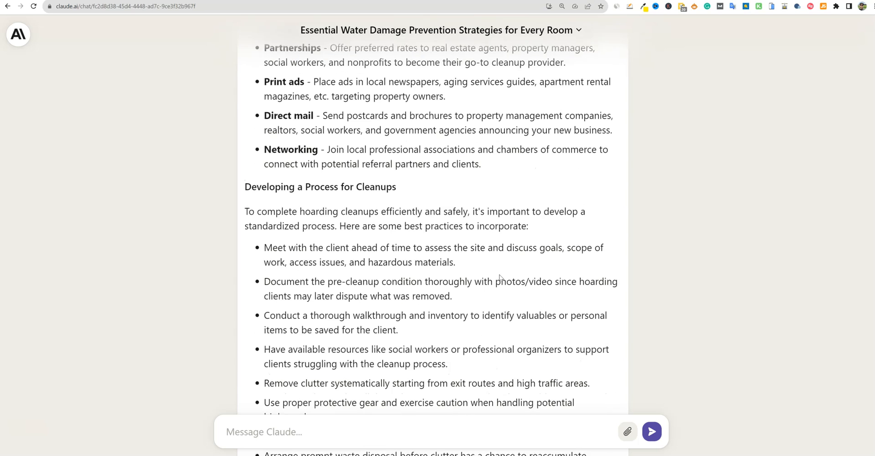
scroll("down", 3)
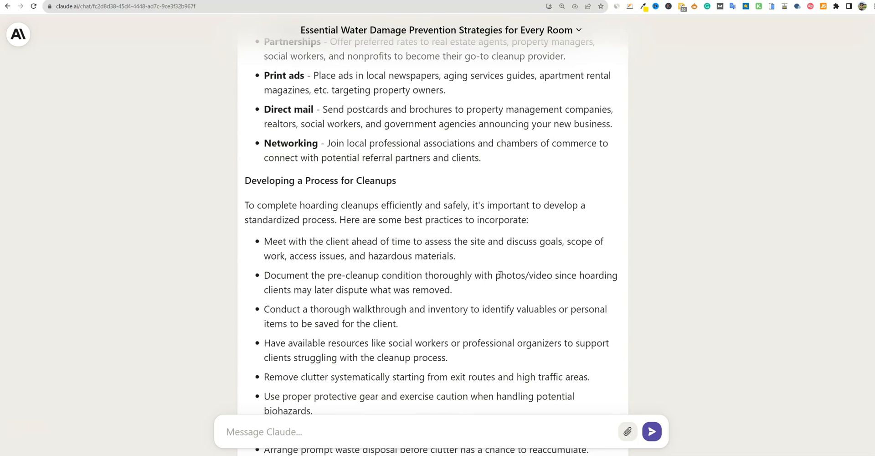
scroll("down", 3)
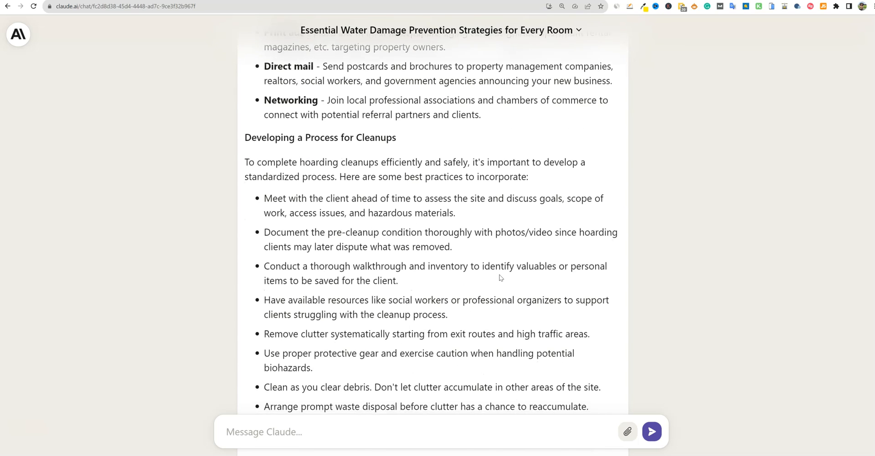
scroll("down", 3)
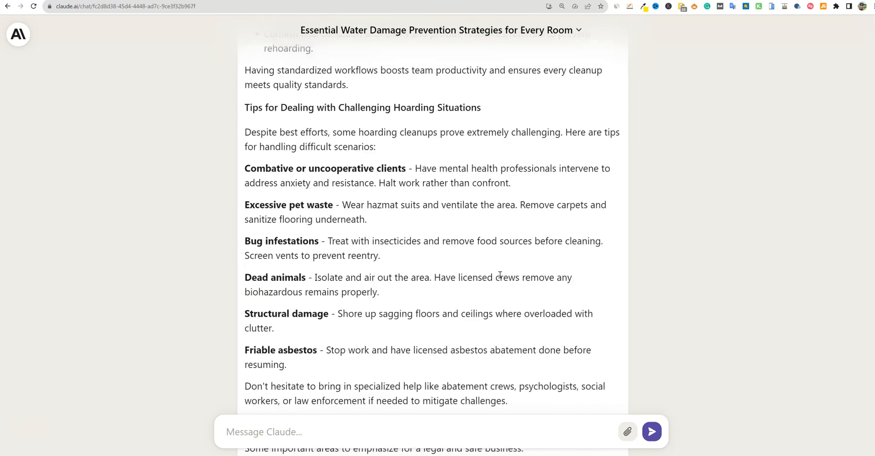
scroll("down", 3)
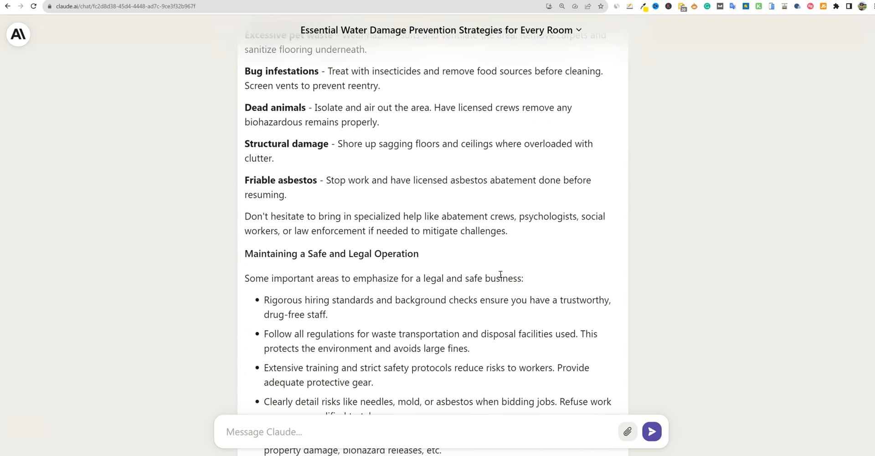
scroll("down", 3)
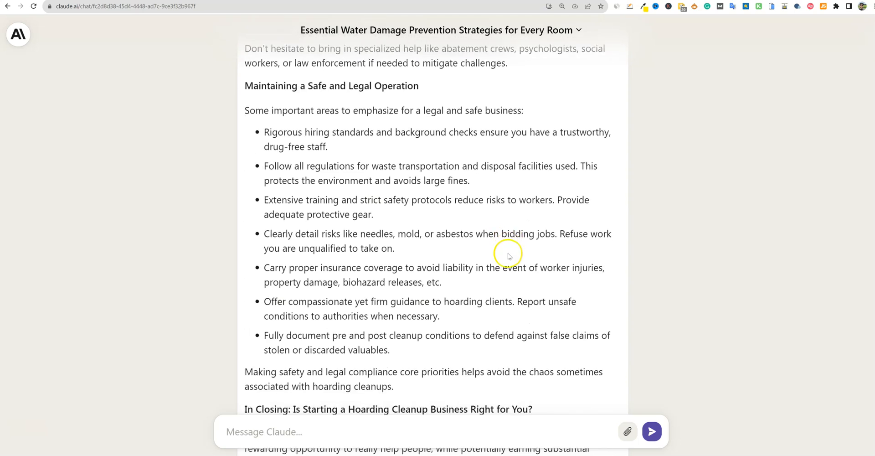
scroll("down", 3)
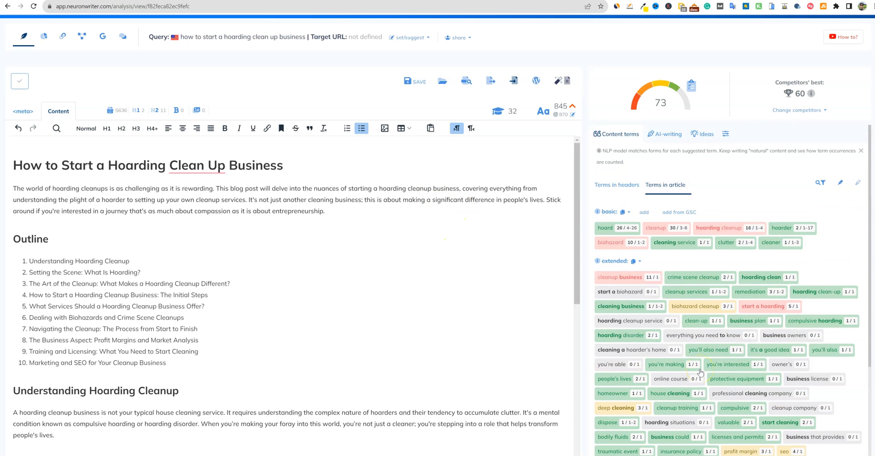
Scroll through NeuronWriter's content terms list and the article scoring 73.
scroll("down", 3)
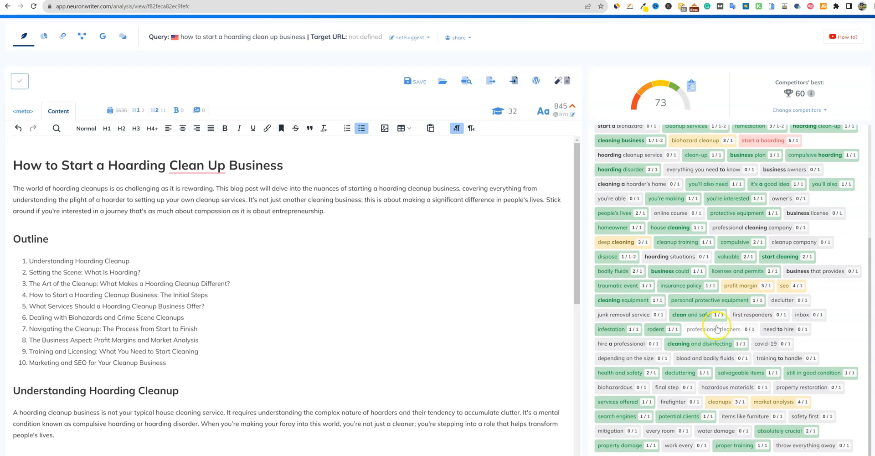
mouse_move(717, 328)
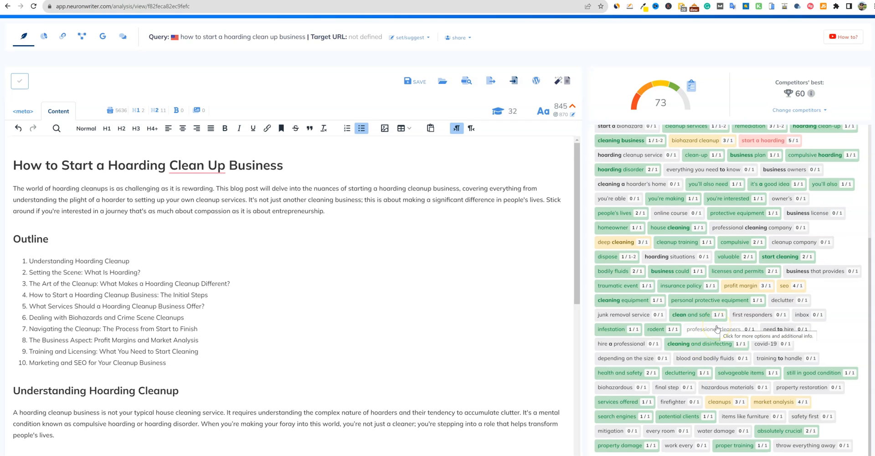
mouse_move(638, 106)
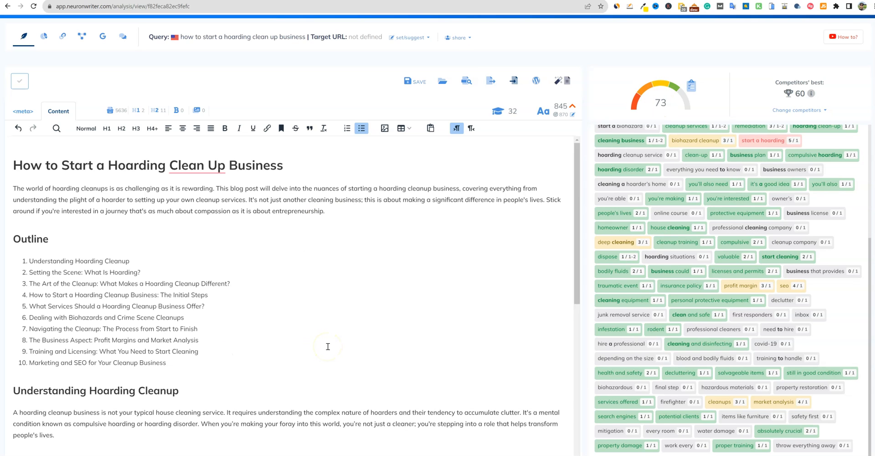
scroll("down", 3)
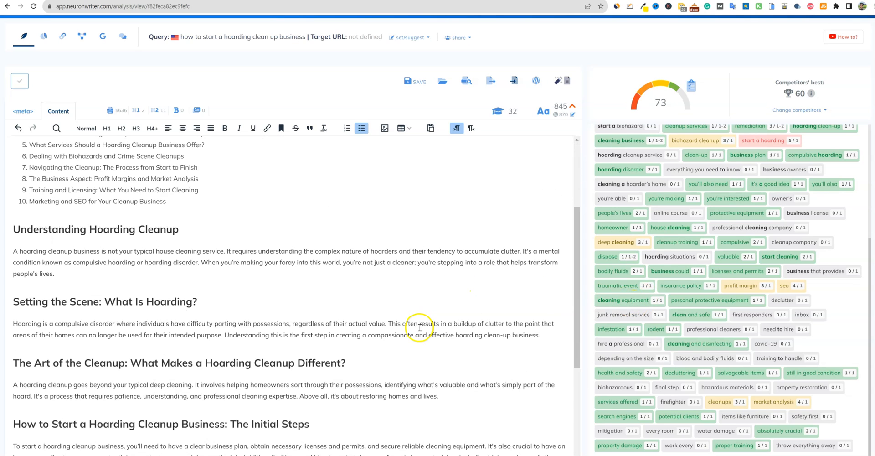
scroll("down", 3)
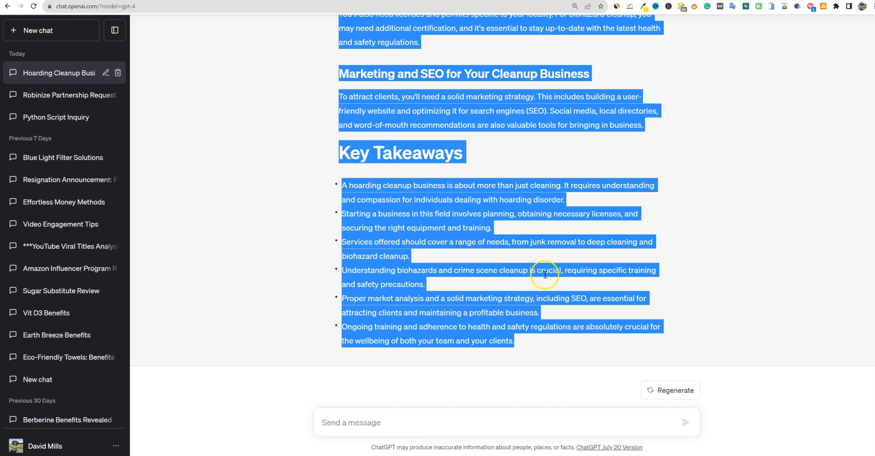
Clear the selection and select the original suggested-terms prompt in the GPT-4 chat.
left_click(520, 340)
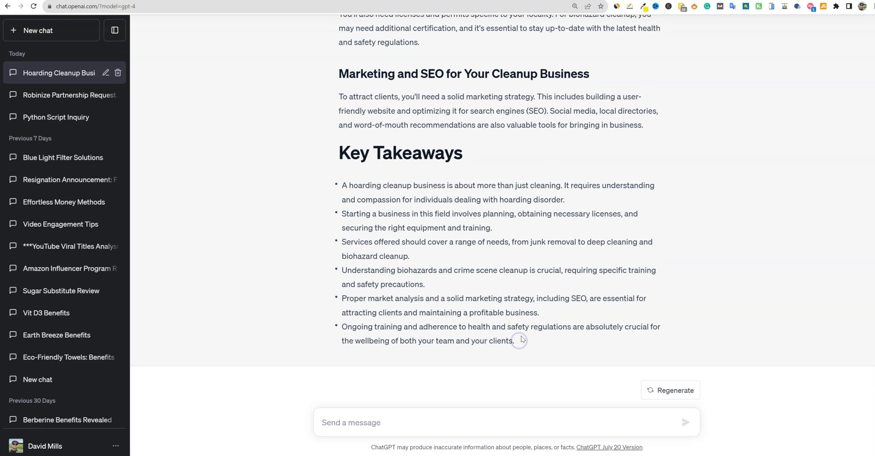
left_click_drag(334, 152, 514, 340)
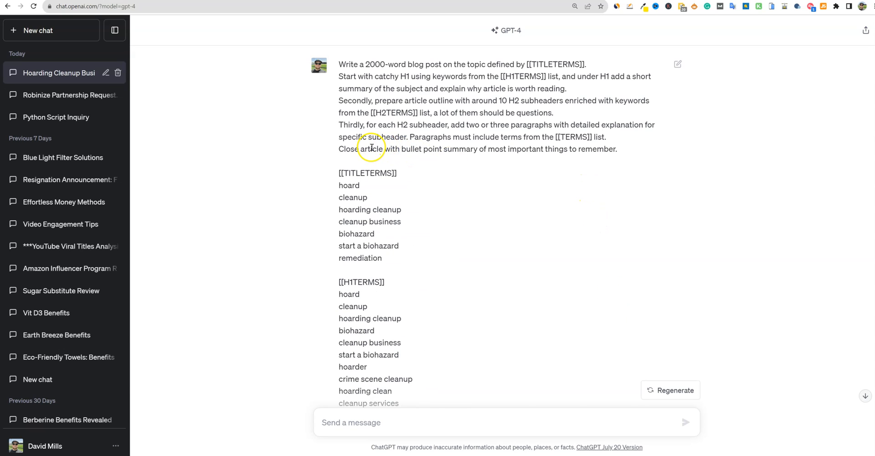
left_click_drag(394, 149, 488, 149)
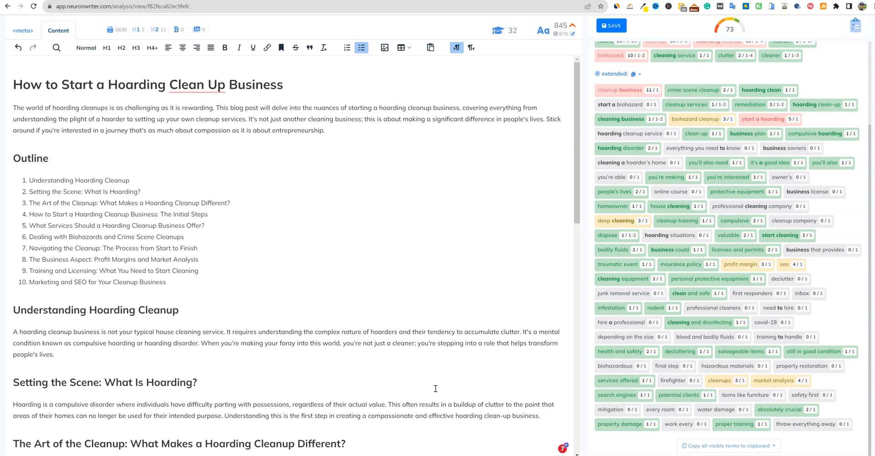
mouse_move(471, 379)
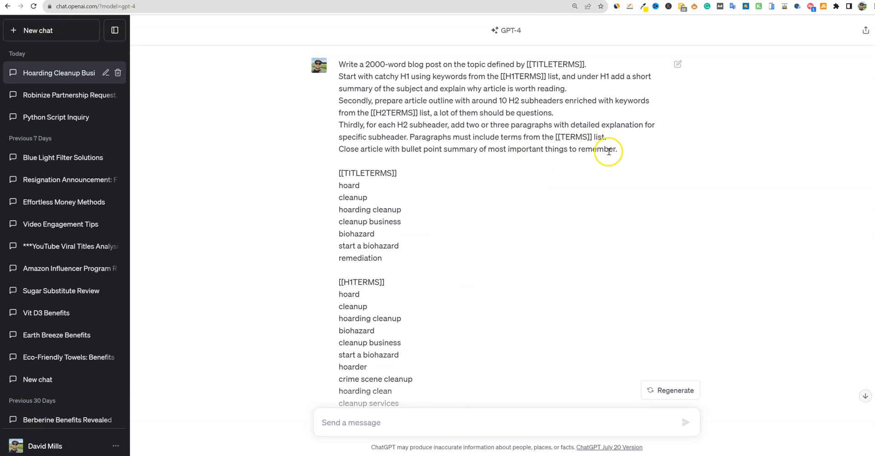
mouse_move(601, 148)
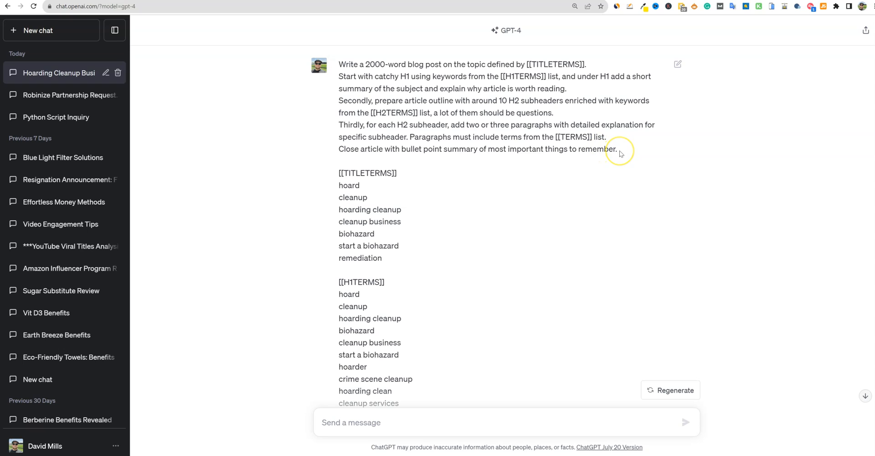
mouse_move(621, 150)
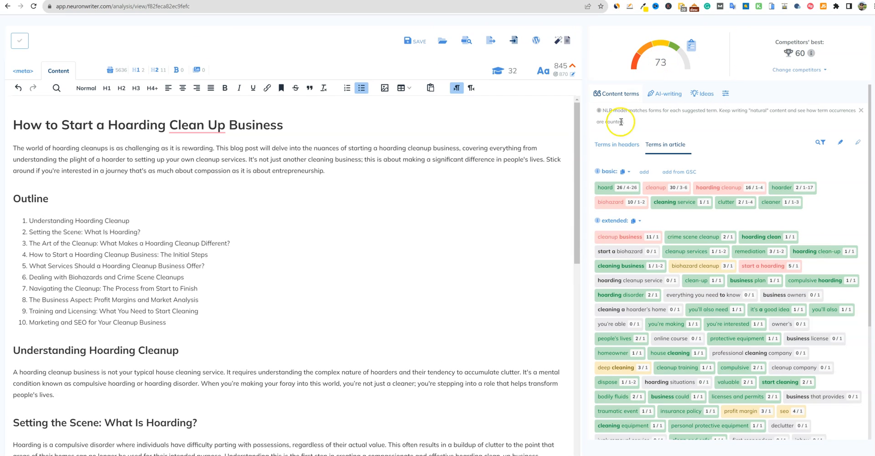
Generate an FAQ with unused terms into the article via the AI-writing templates.
scroll("down", 3)
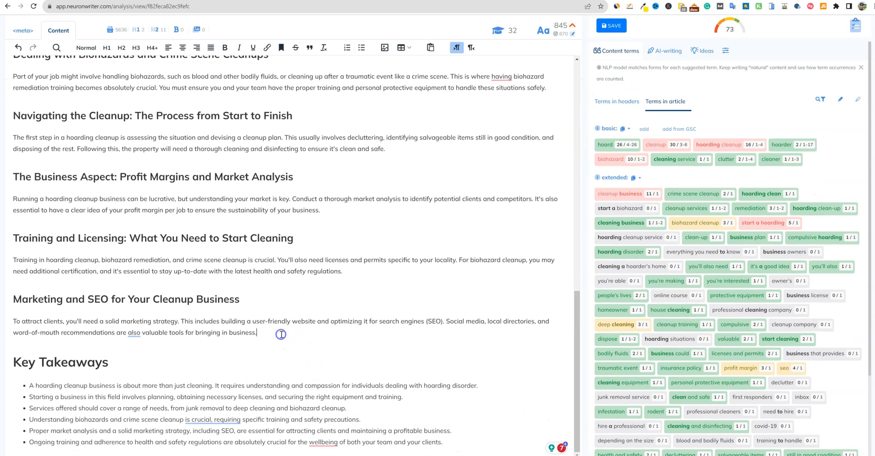
mouse_move(270, 353)
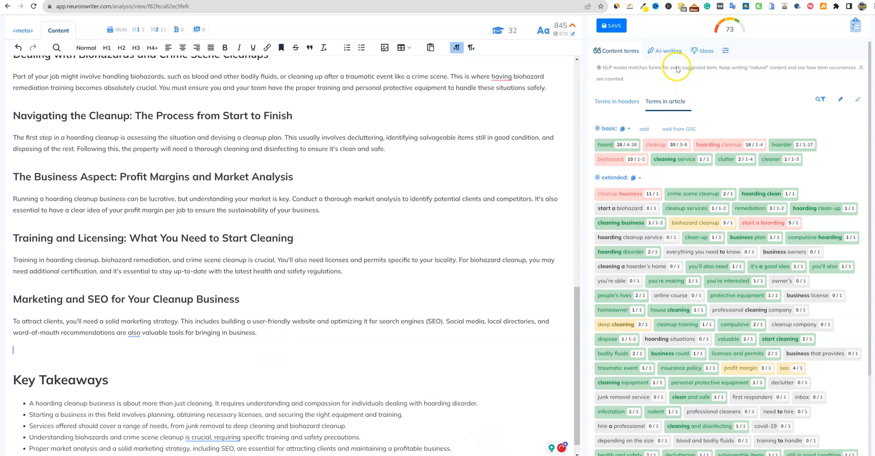
left_click(668, 52)
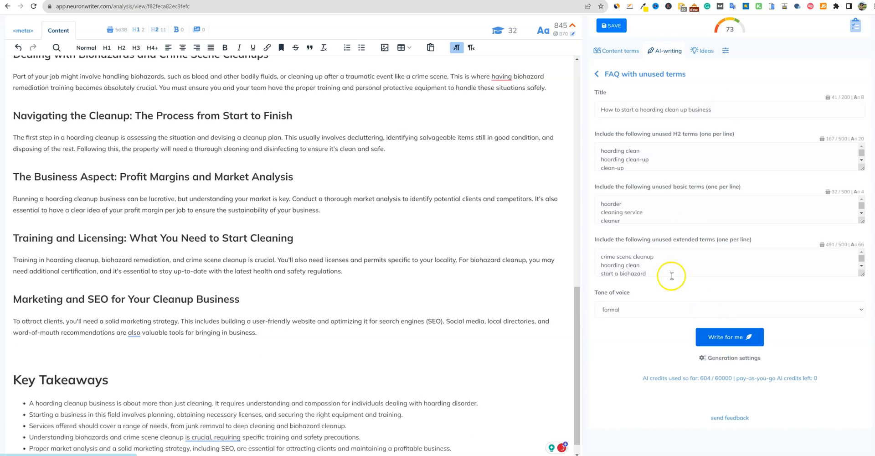
left_click(596, 73)
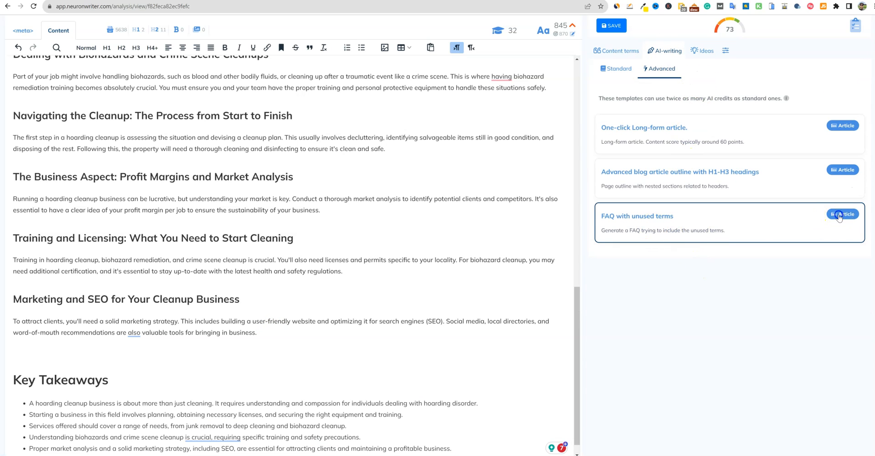
left_click(842, 214)
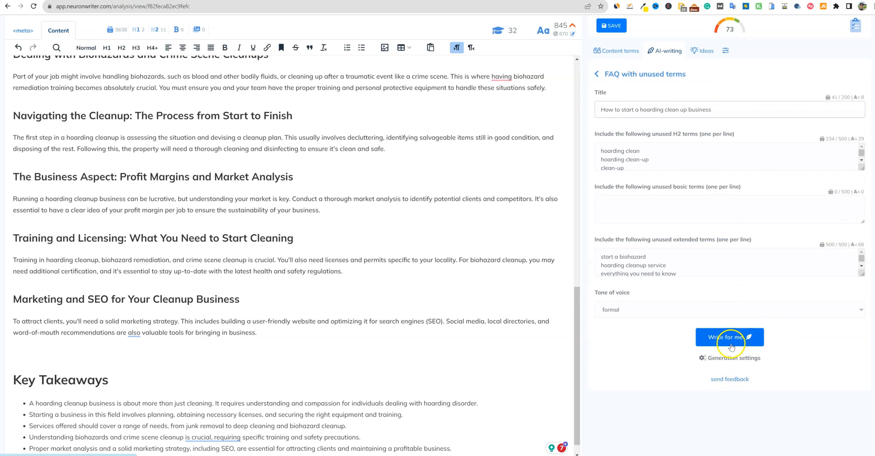
left_click(729, 336)
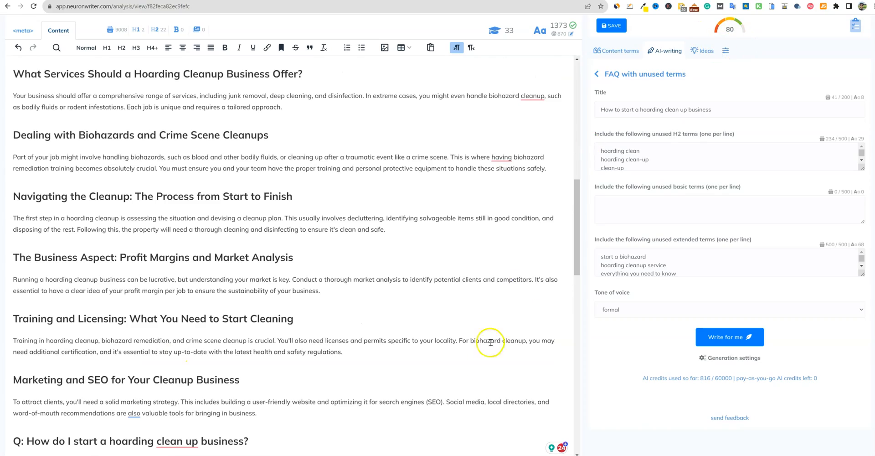
Scroll through the newly generated FAQ section above Key Takeaways.
scroll("down", 3)
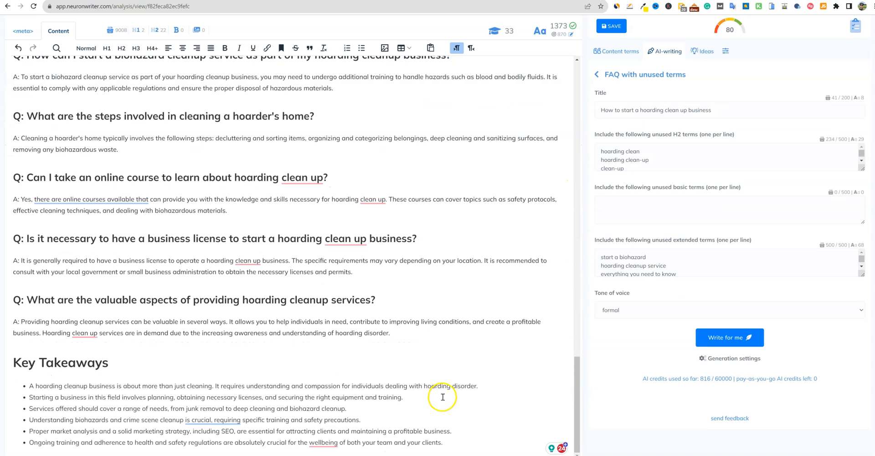
mouse_move(575, 390)
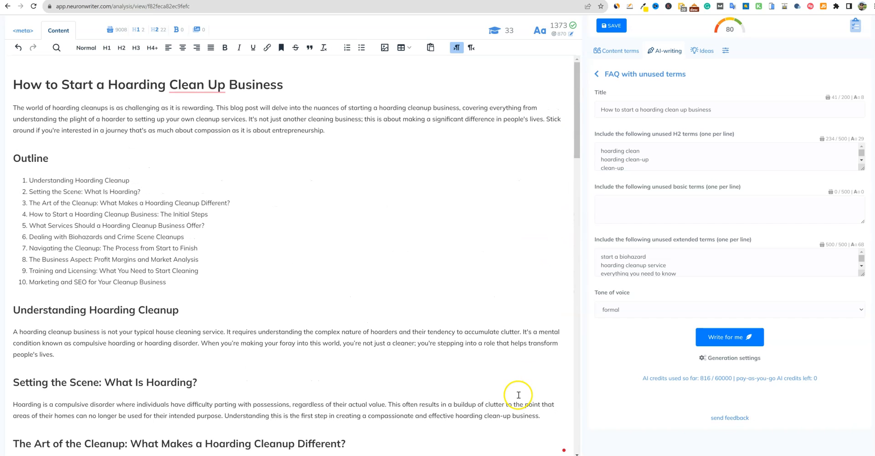
mouse_move(496, 436)
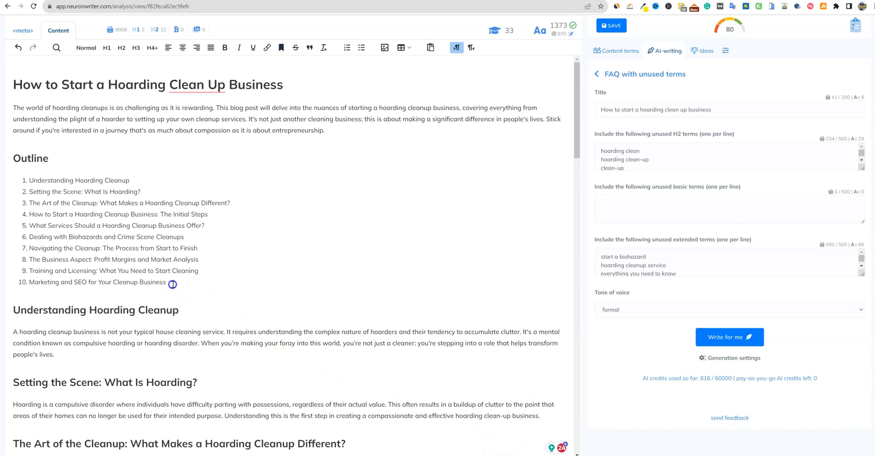
left_click_drag(11, 158, 166, 281)
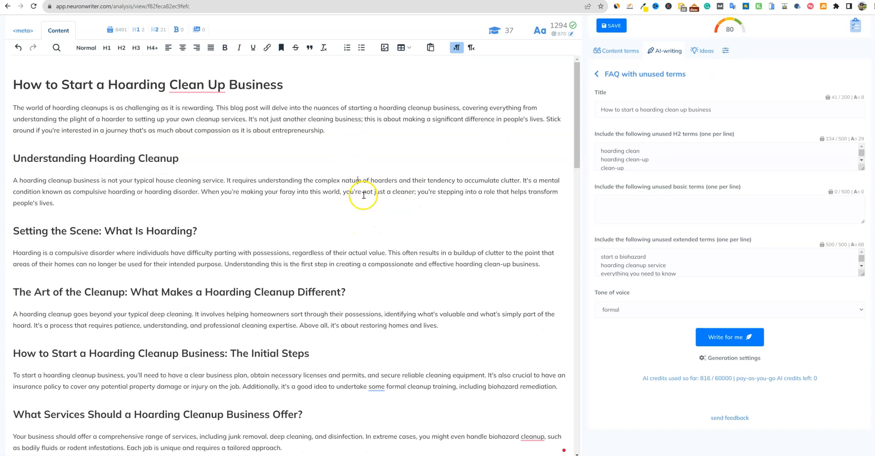
mouse_move(243, 161)
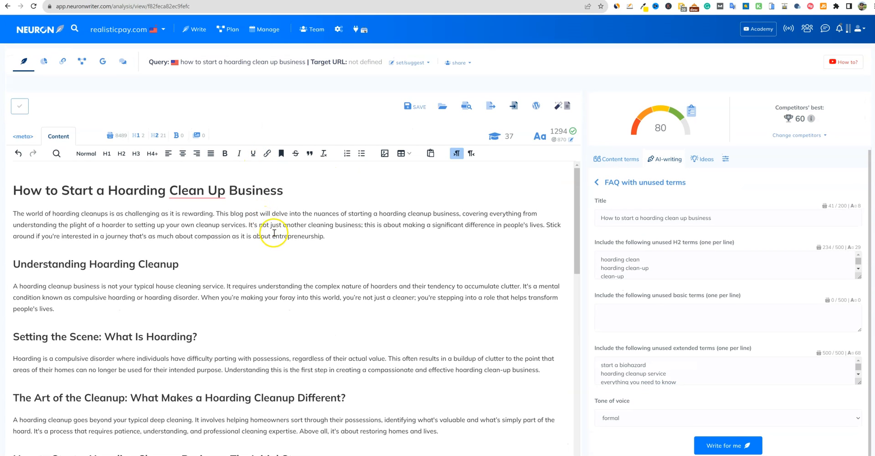
mouse_move(435, 285)
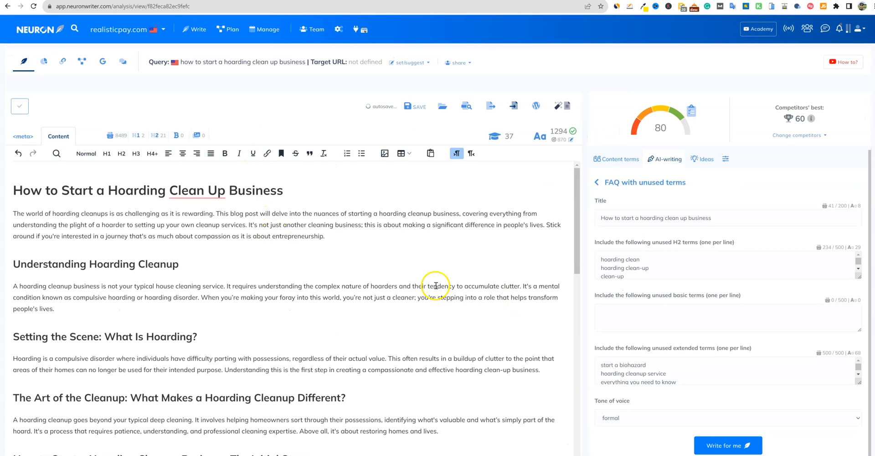
scroll("down", 3)
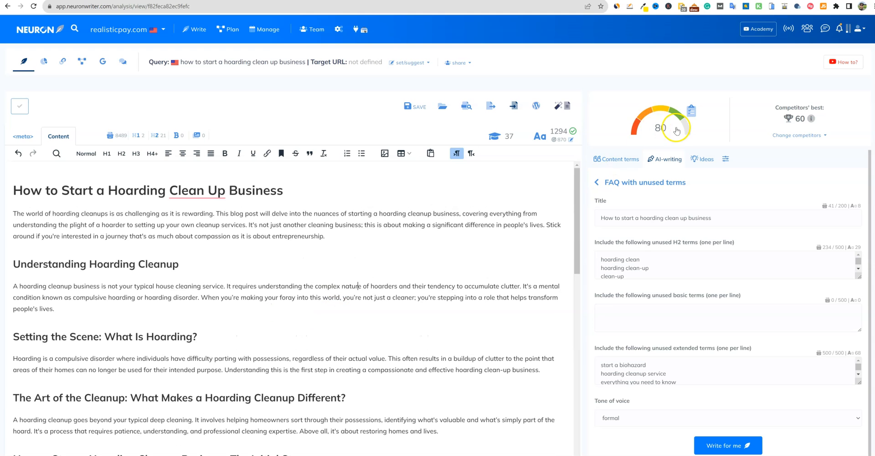
mouse_move(230, 319)
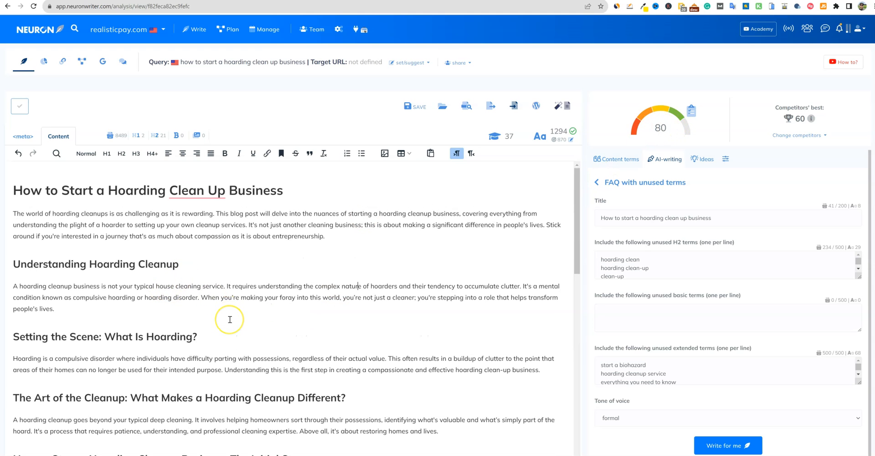
scroll("down", 3)
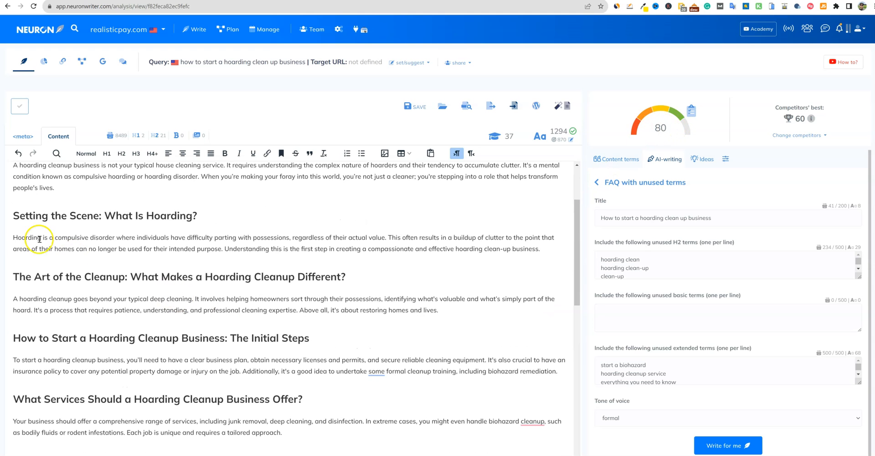
left_click_drag(13, 237, 540, 248)
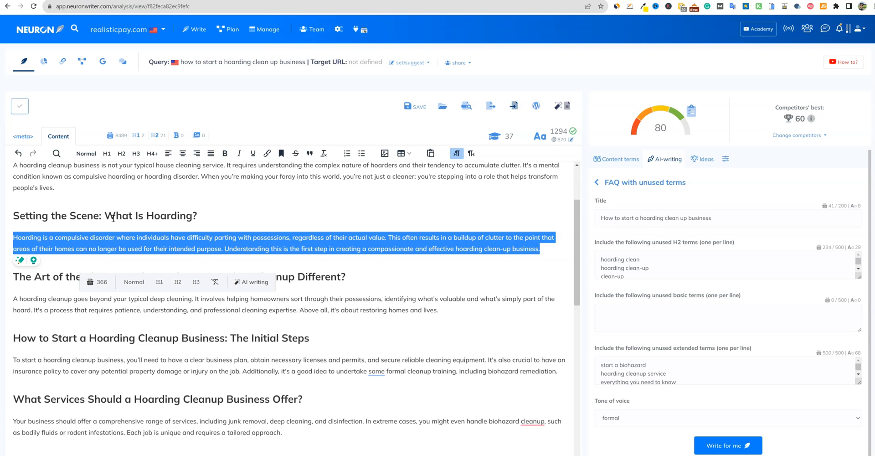
mouse_move(112, 233)
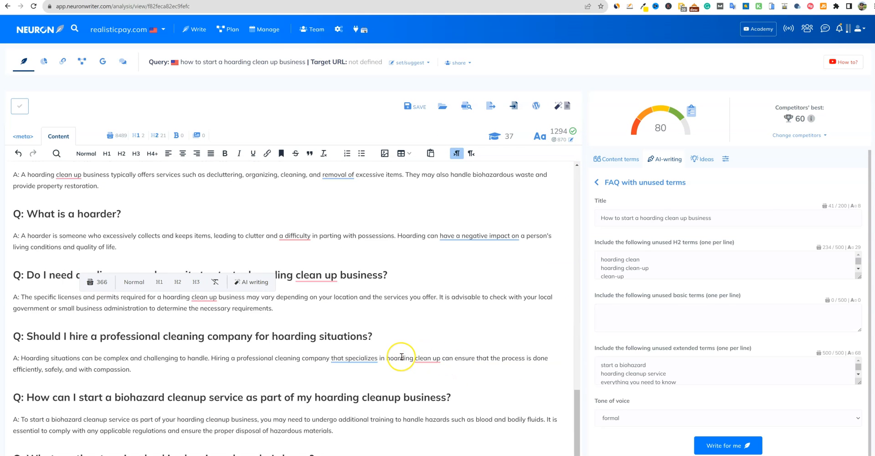
scroll("down", 3)
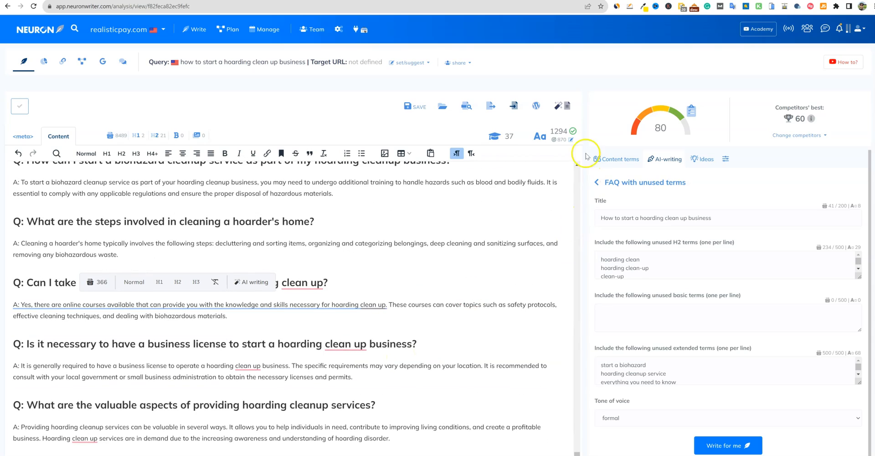
mouse_move(436, 319)
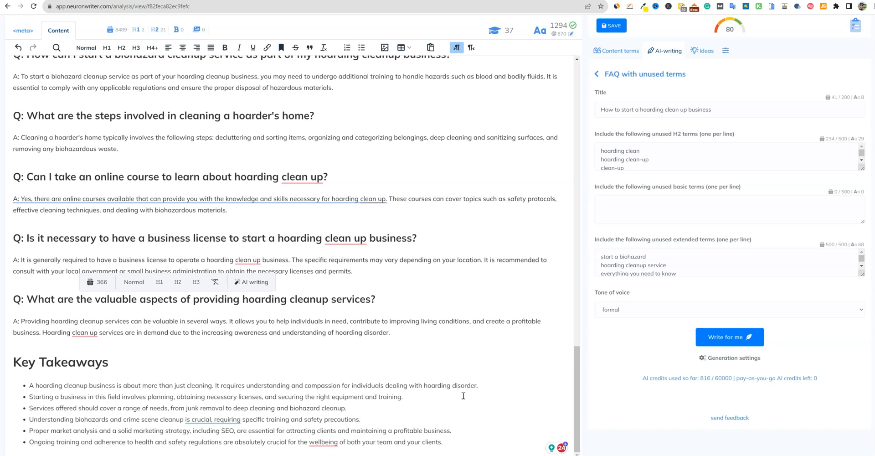
mouse_move(531, 345)
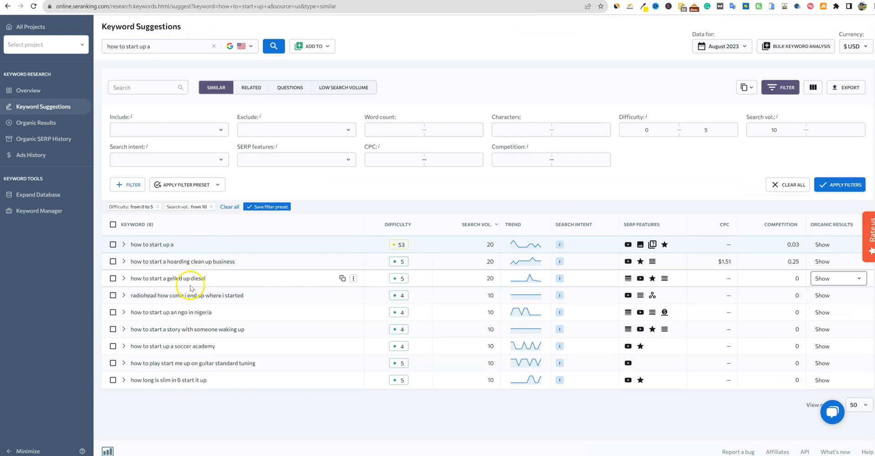
mouse_move(266, 266)
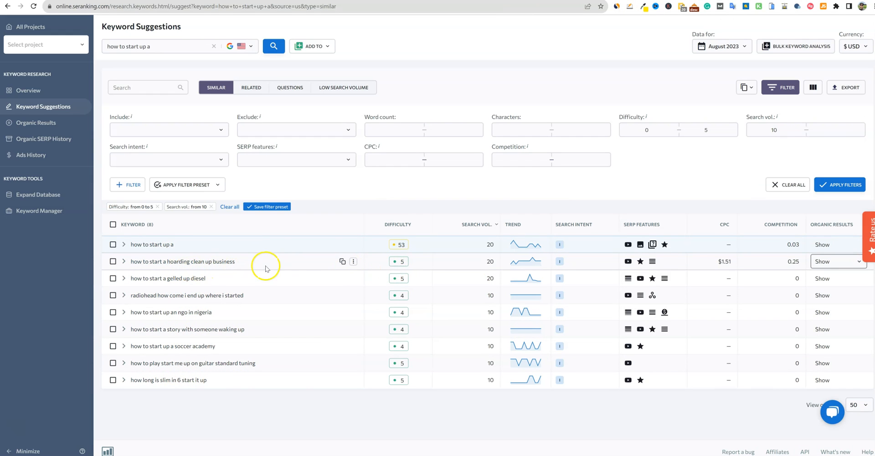
mouse_move(406, 281)
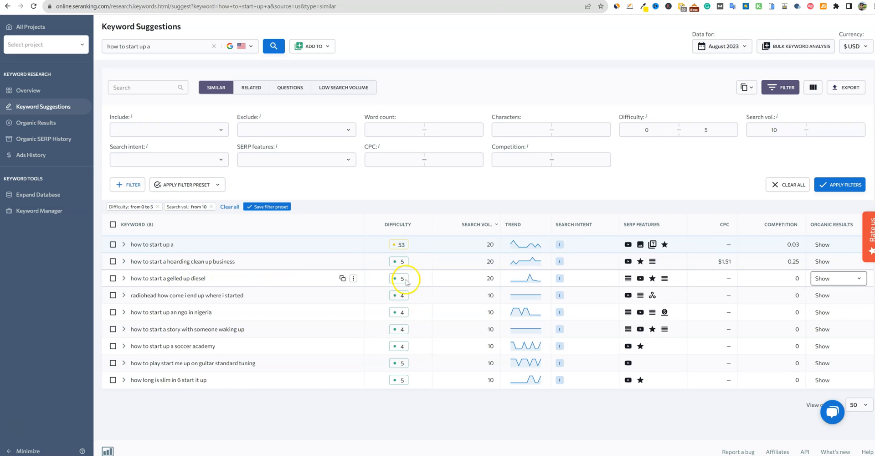
mouse_move(353, 282)
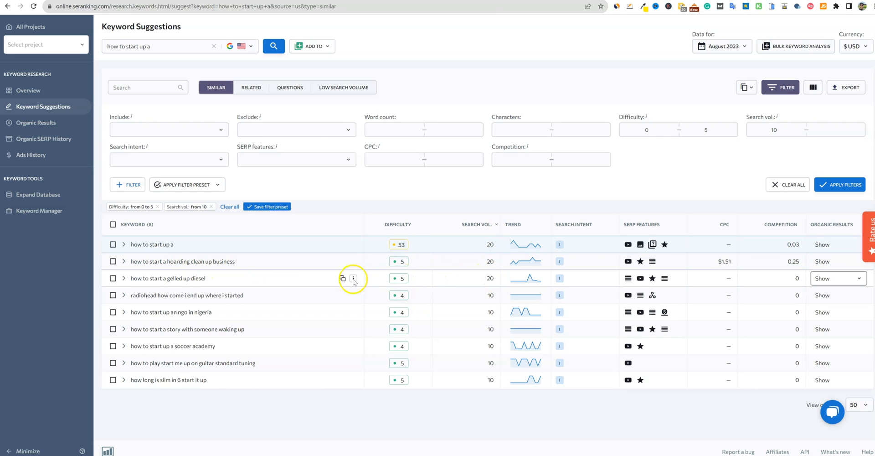
mouse_move(192, 352)
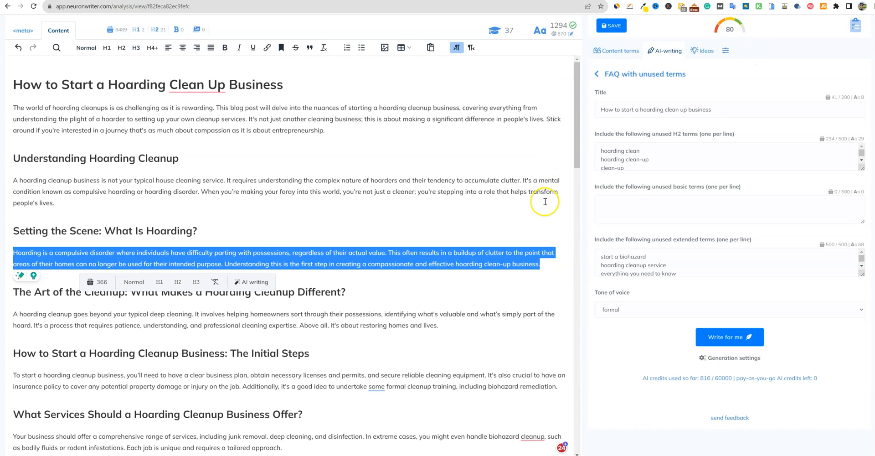
mouse_move(545, 201)
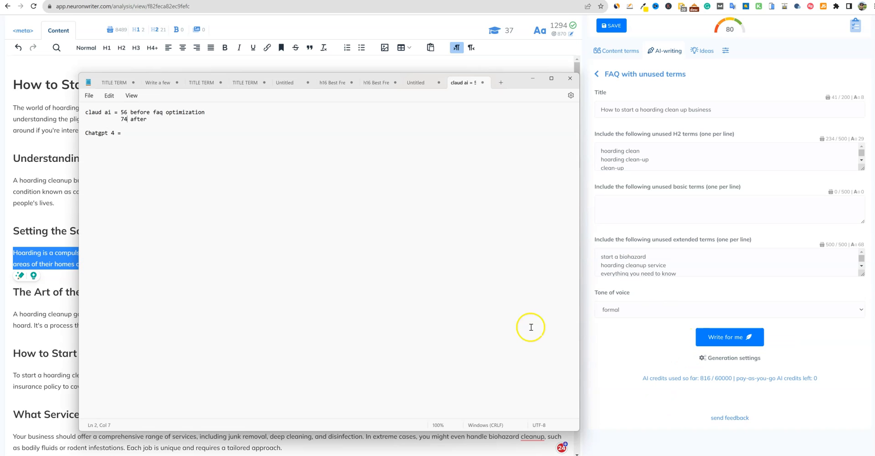
Note ChatGPT 4's scores in Notepad: 73, then 80 after the FAQ.
left_click(153, 134)
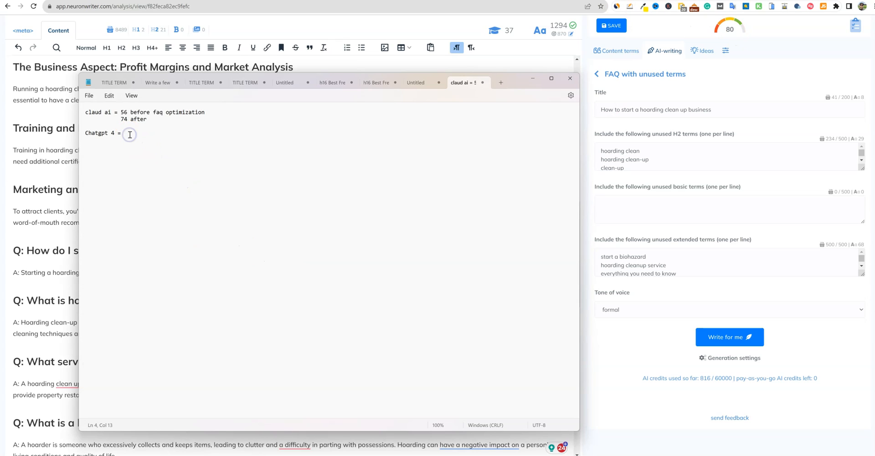
type("73")
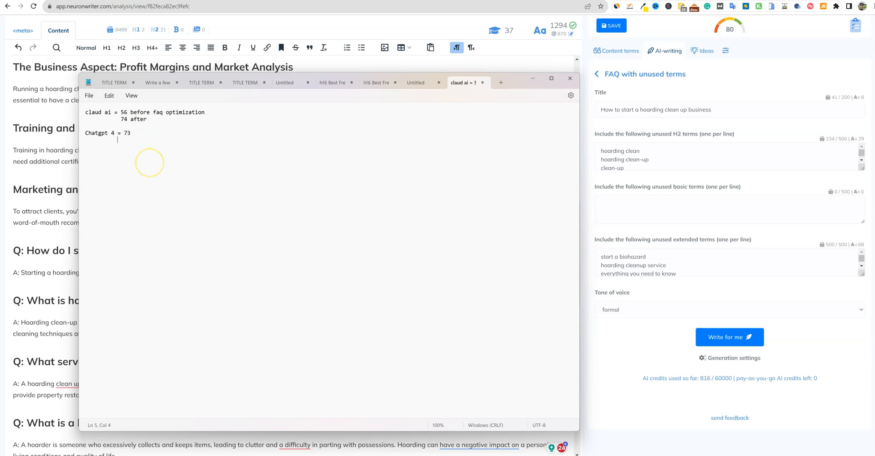
type("80 after faq")
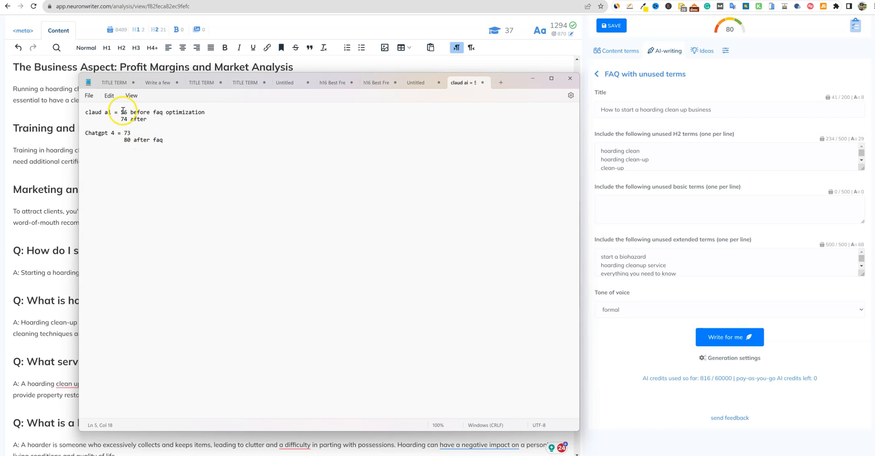
left_click_drag(122, 111, 204, 112)
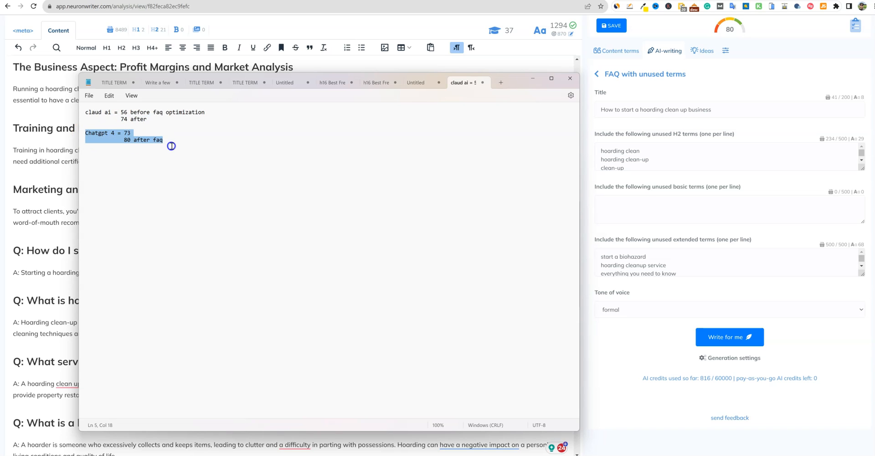
mouse_move(172, 145)
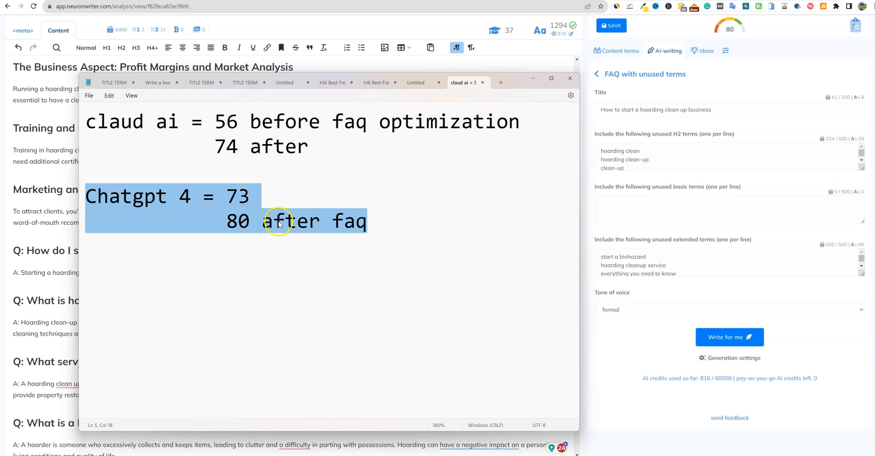
mouse_move(344, 257)
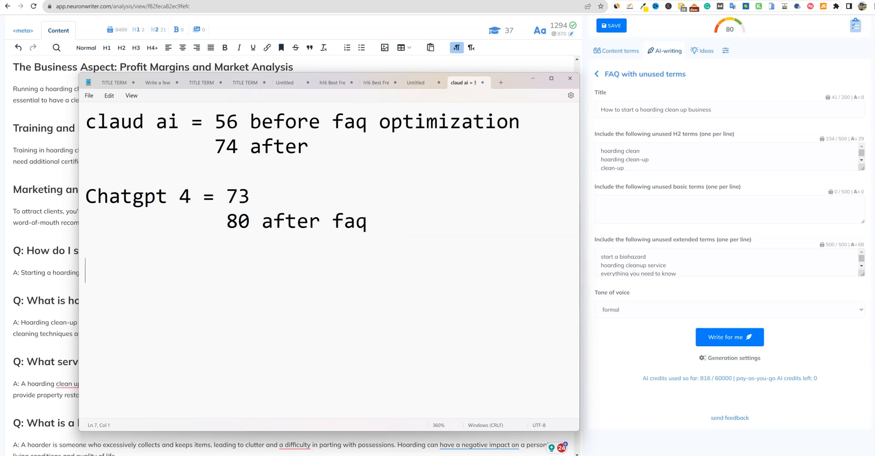
Add the note that Claude wins on length: use Claude AI if you need 1800 words or more.
type("length of co")
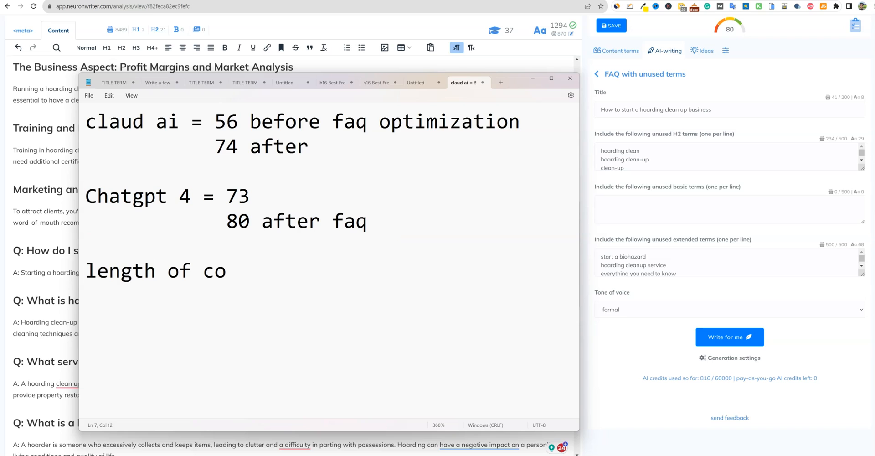
type("ntent")
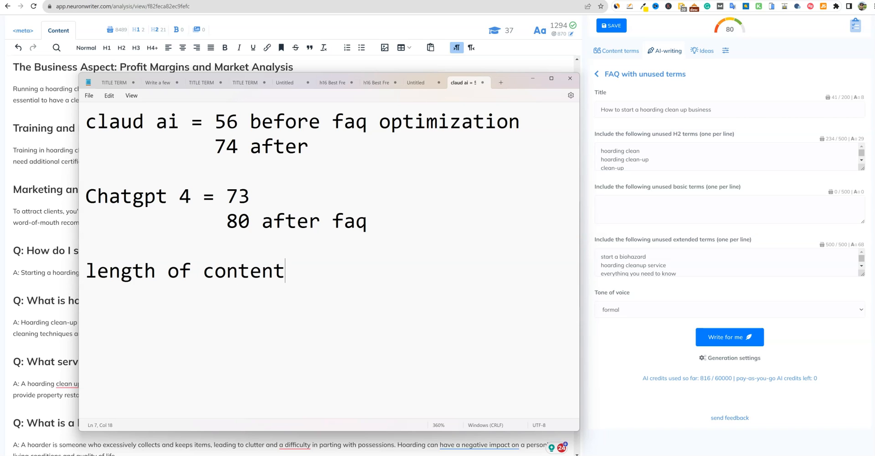
type("= claud wins")
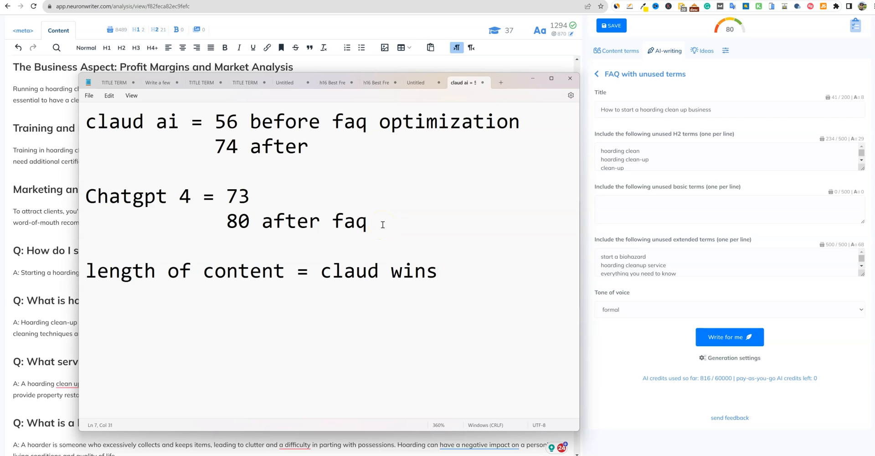
left_click(439, 271)
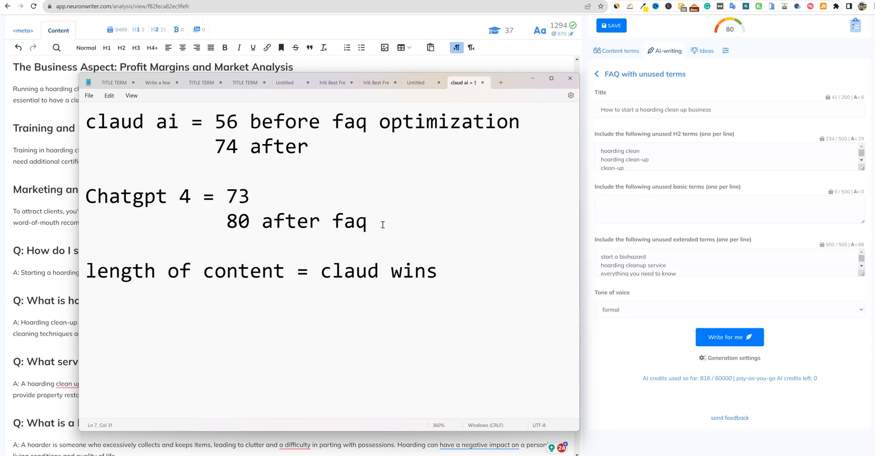
type("u")
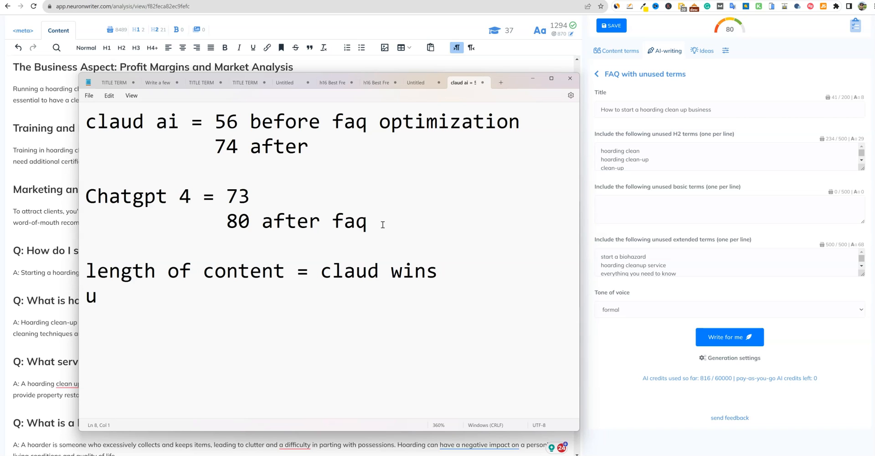
type("se claud")
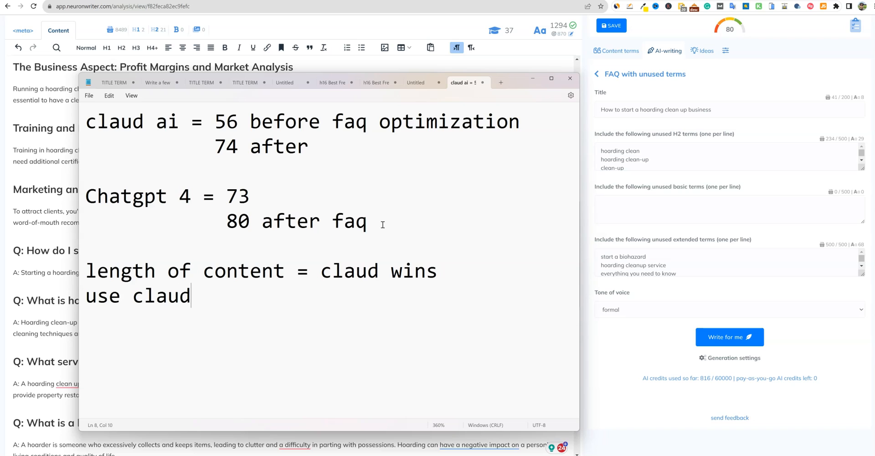
type("ai")
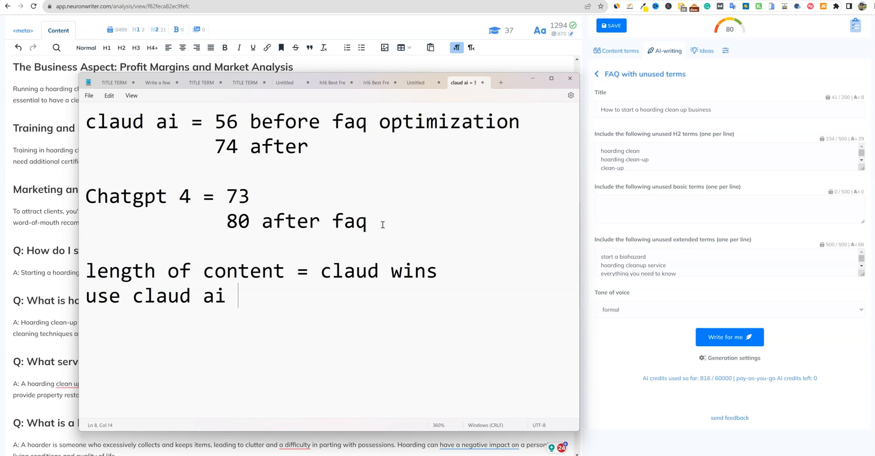
type("if you need")
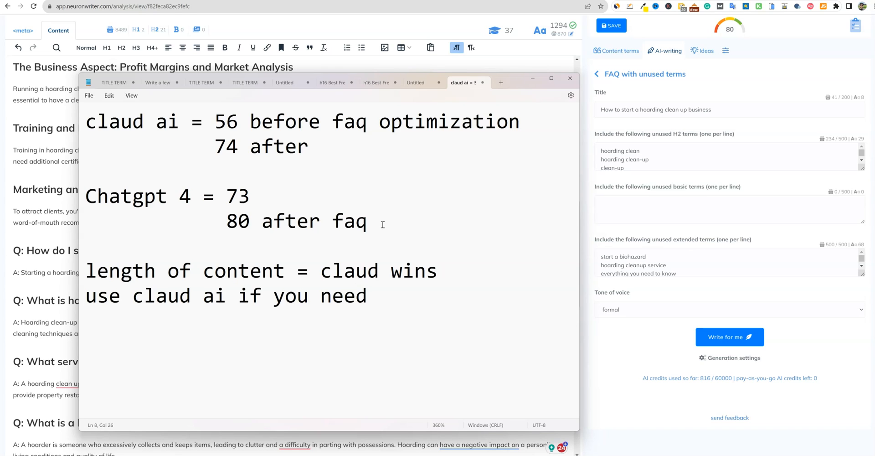
type("1800 words or")
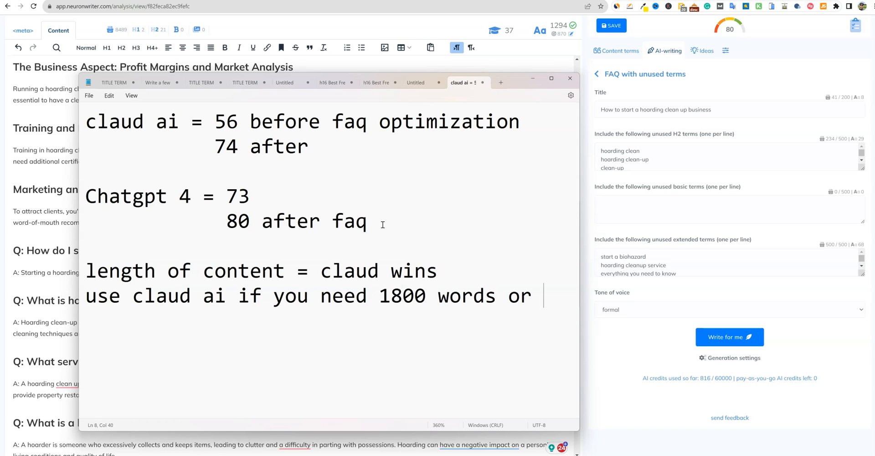
type("more.")
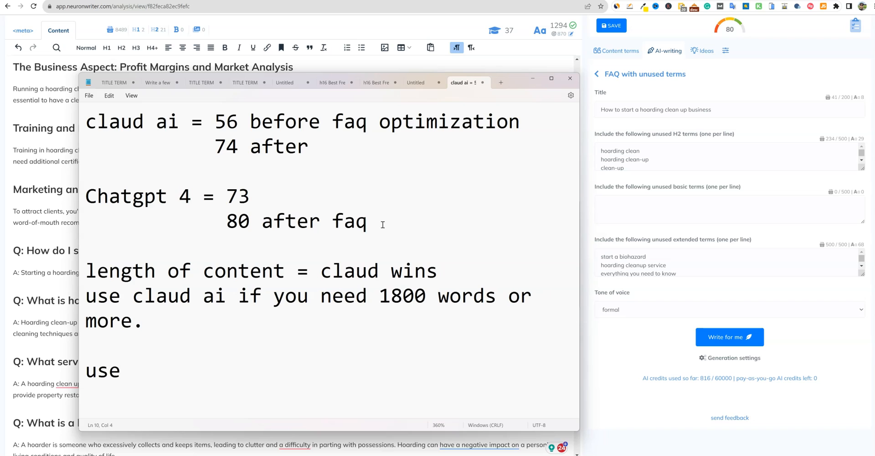
Add the conclusion to use ChatGPT 4 for smaller articles under 1800 words.
type("chatgpt")
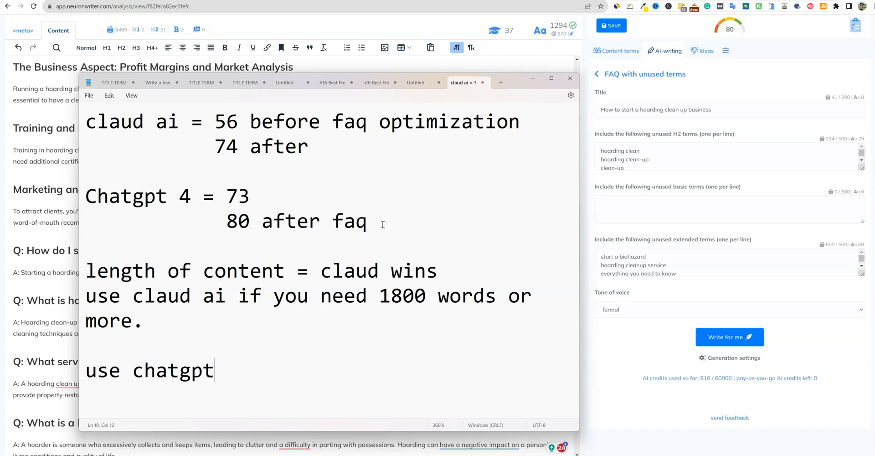
type("4 for smaller ar")
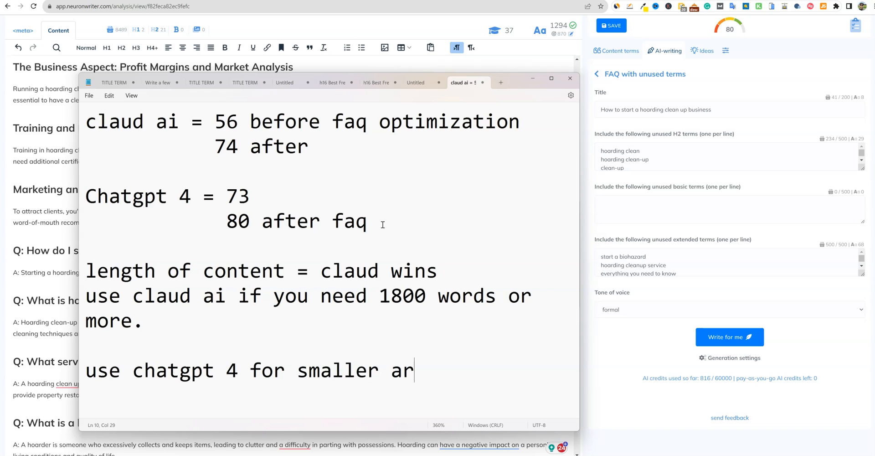
type("ticles under 1")
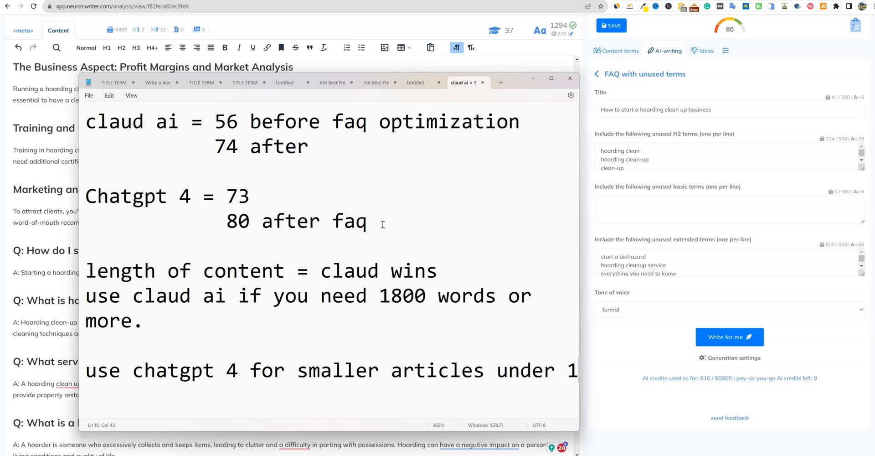
type("800 words.")
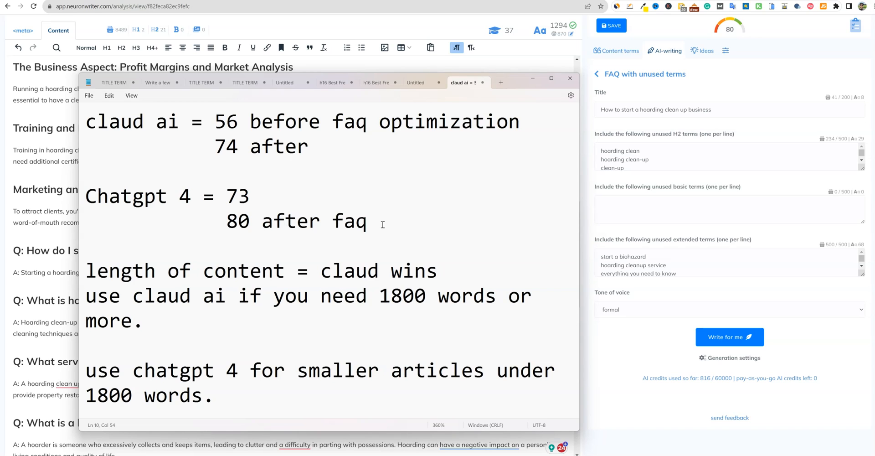
Switch to the Claude article and scroll through it from the business plan to Key Takeaways.
left_click(226, 394)
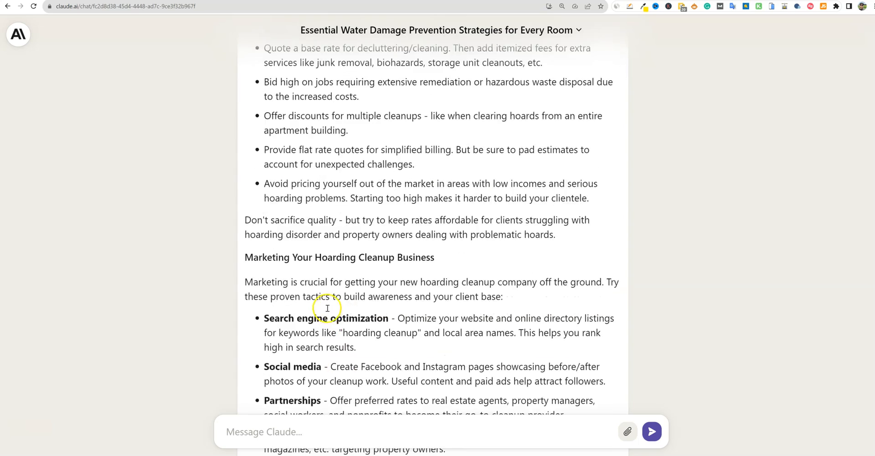
scroll("up", 3)
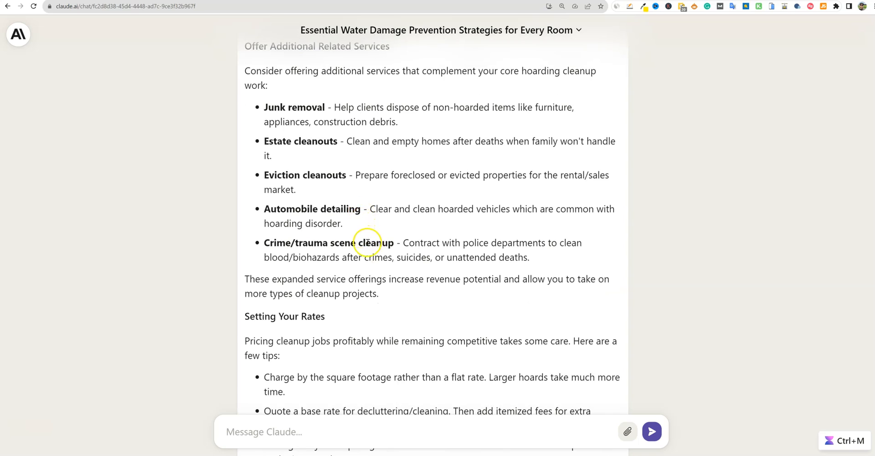
scroll("down", 3)
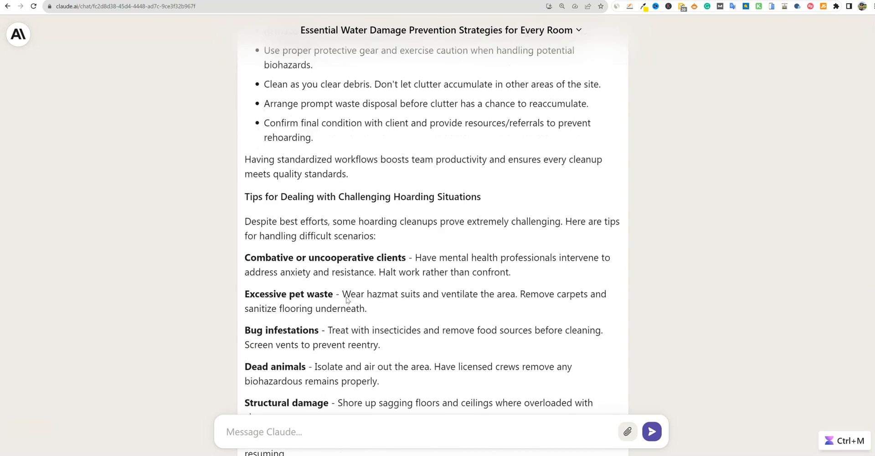
scroll("down", 3)
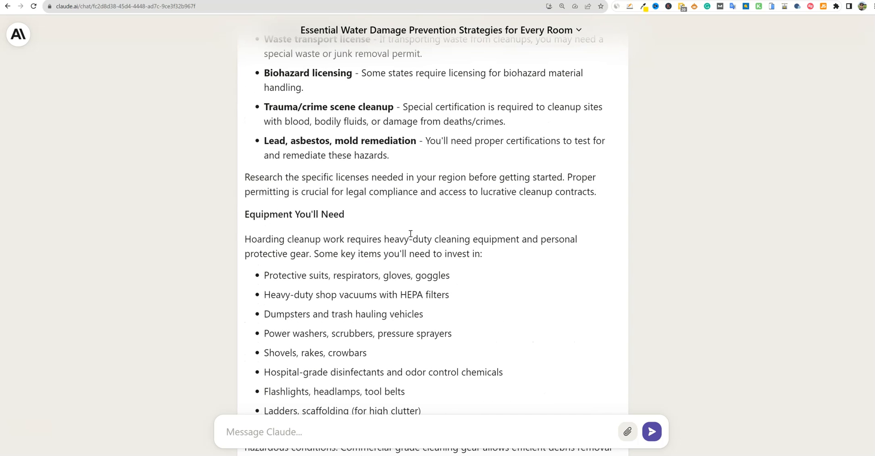
mouse_move(528, 157)
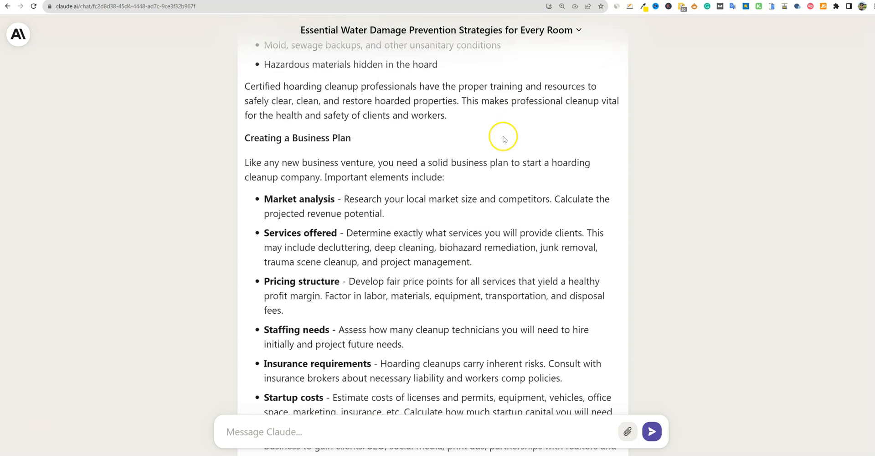
scroll("up", 3)
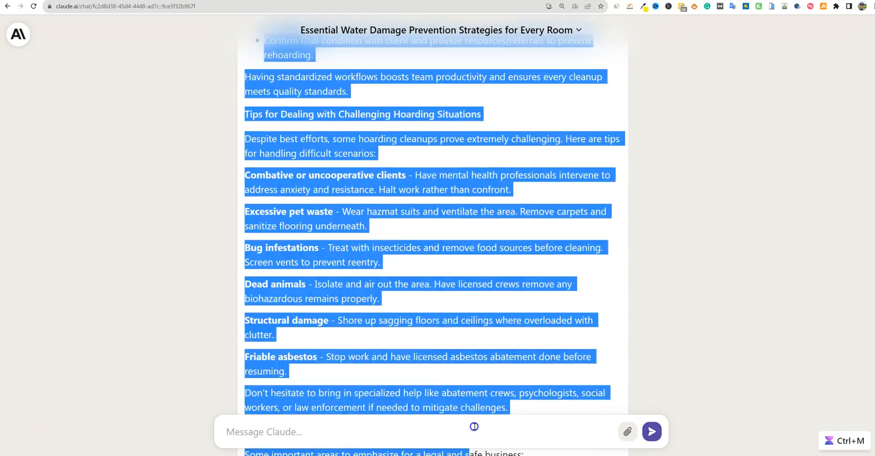
scroll("down", 3)
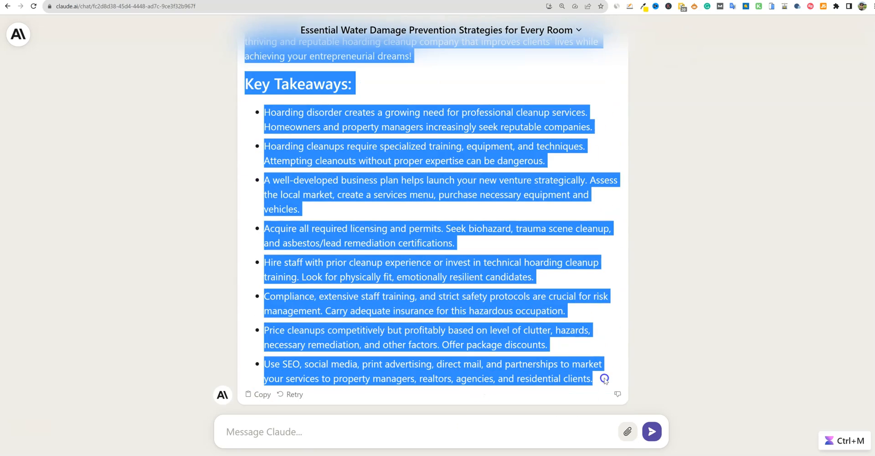
mouse_move(604, 380)
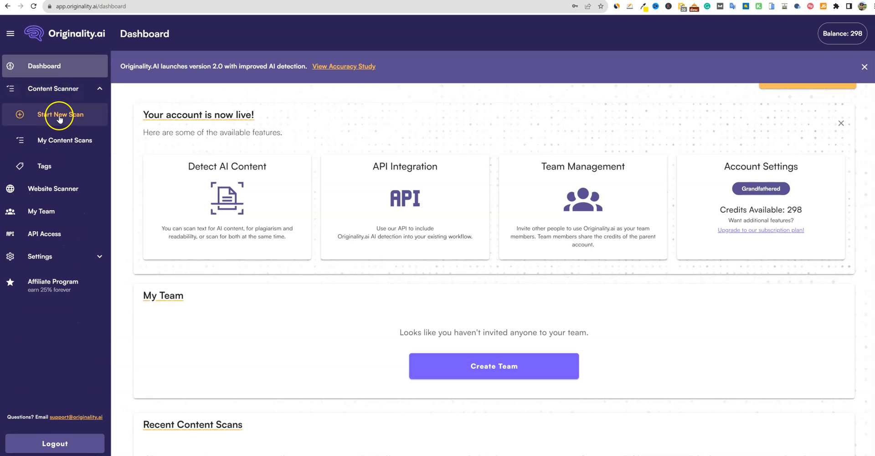
Start a new Originality.ai scan with plagiarism and readability off, 2.0 Current Model, and scan the Claude article.
left_click(60, 114)
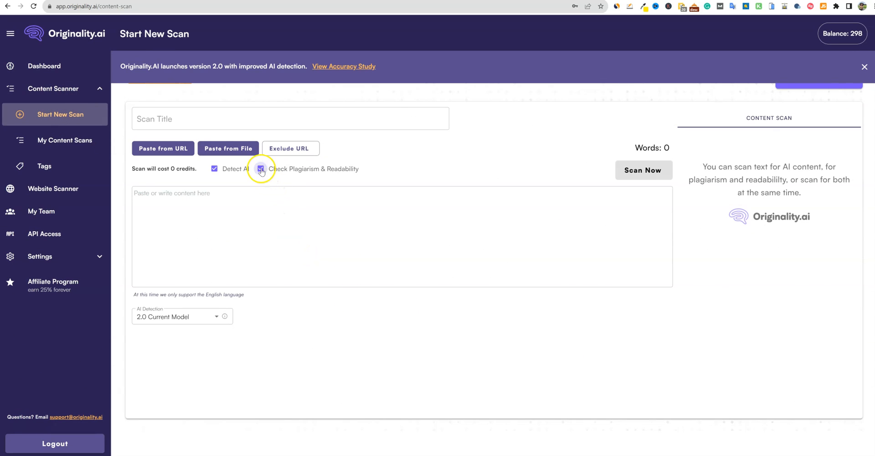
left_click(262, 169)
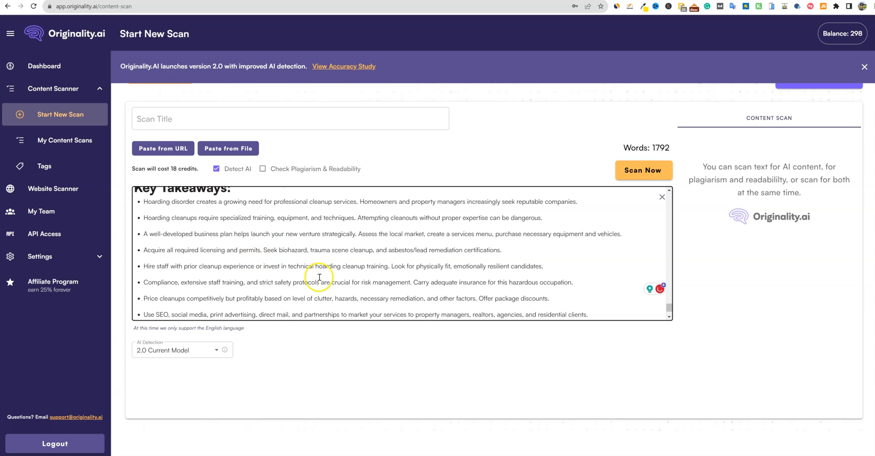
left_click(182, 350)
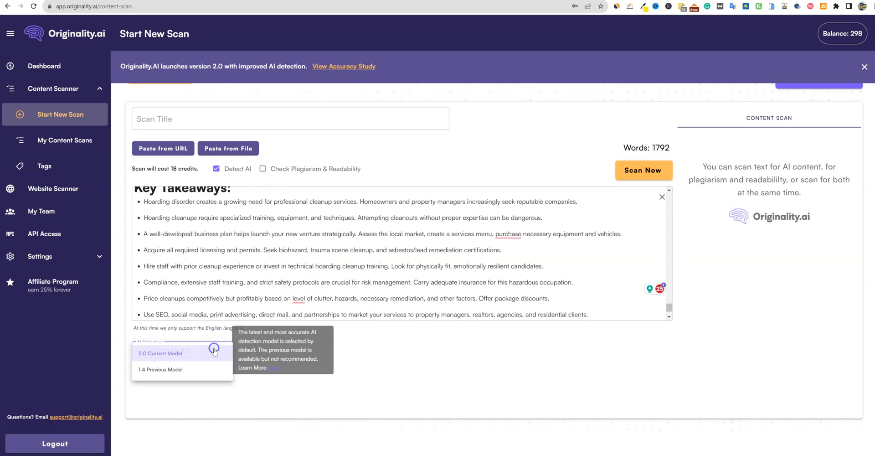
left_click(160, 352)
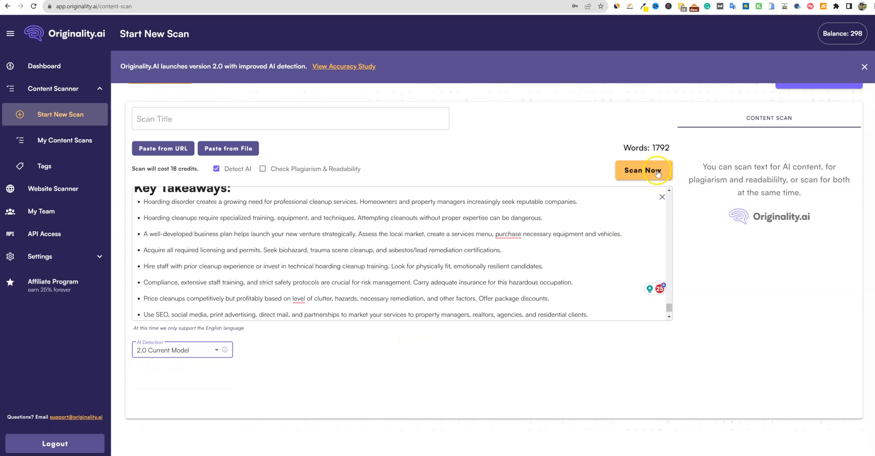
left_click(643, 171)
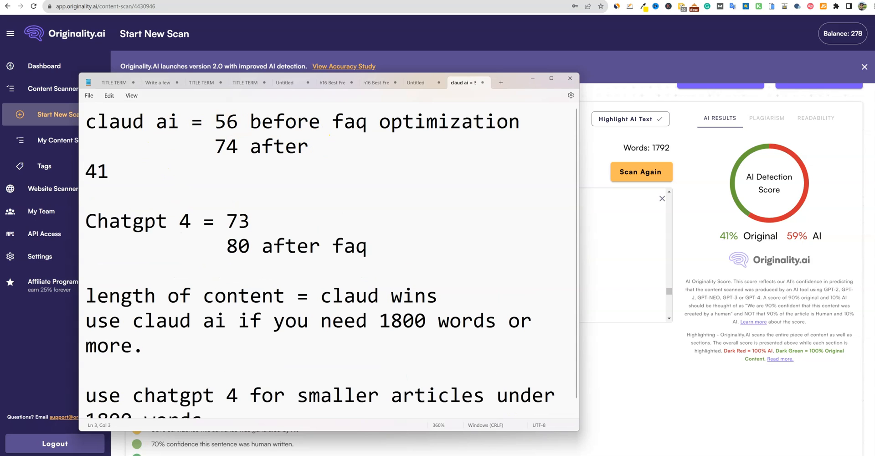
Note Claude's 41% originality score in Notepad.
type("% originality score")
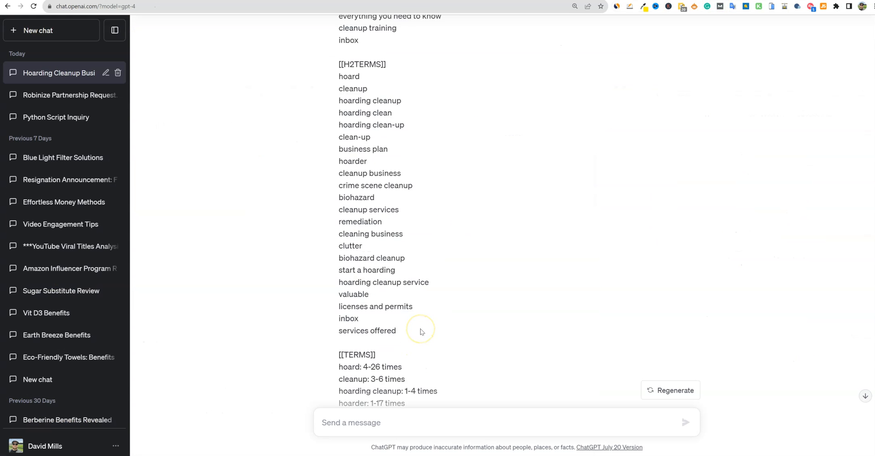
Scroll through the GPT-4 hoarding cleanup conversation down to the article.
scroll("down", 3)
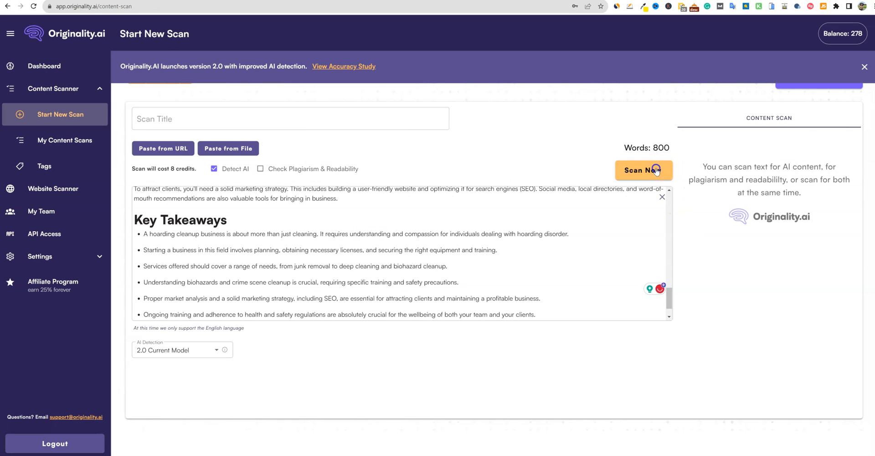
Scan the 800-word ChatGPT article, which scores 0% original and 100% AI.
left_click(643, 171)
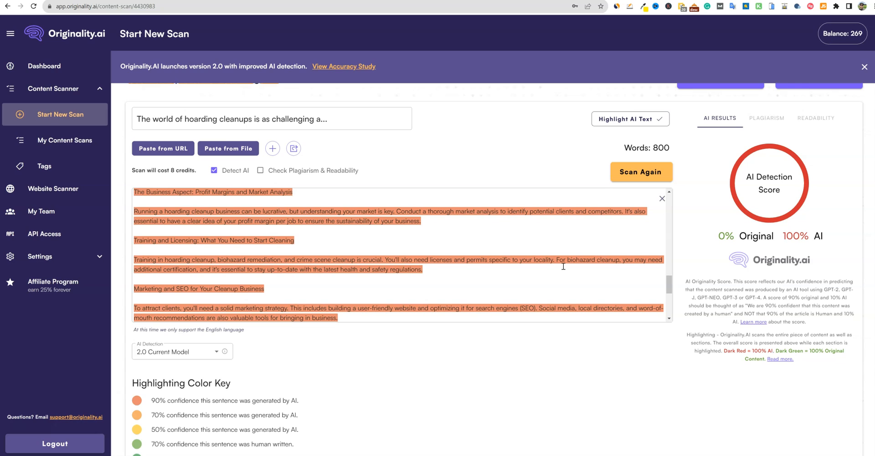
mouse_move(747, 166)
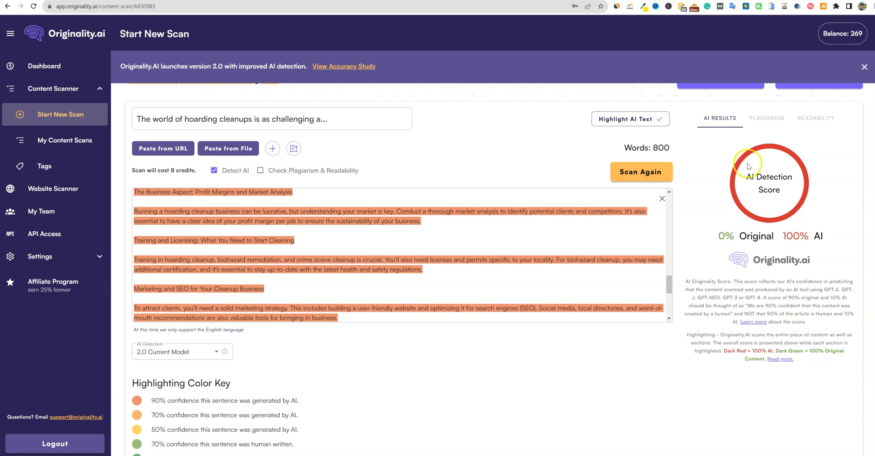
mouse_move(753, 77)
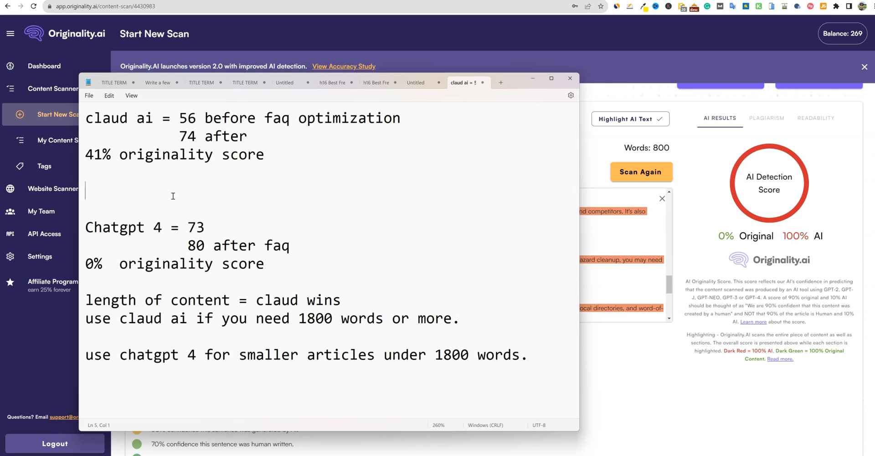
Review the notes by highlighting ChatGPT 4's 73/80 scores and Claude's 41% originality score.
left_click_drag(187, 227, 207, 245)
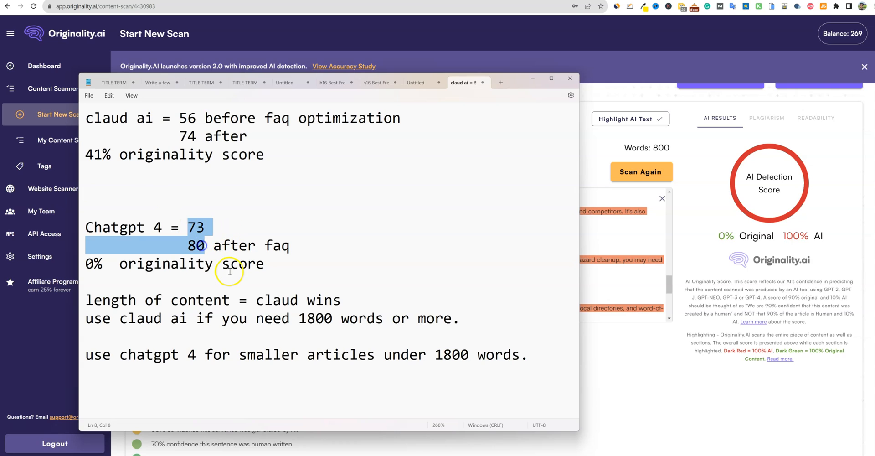
left_click(291, 245)
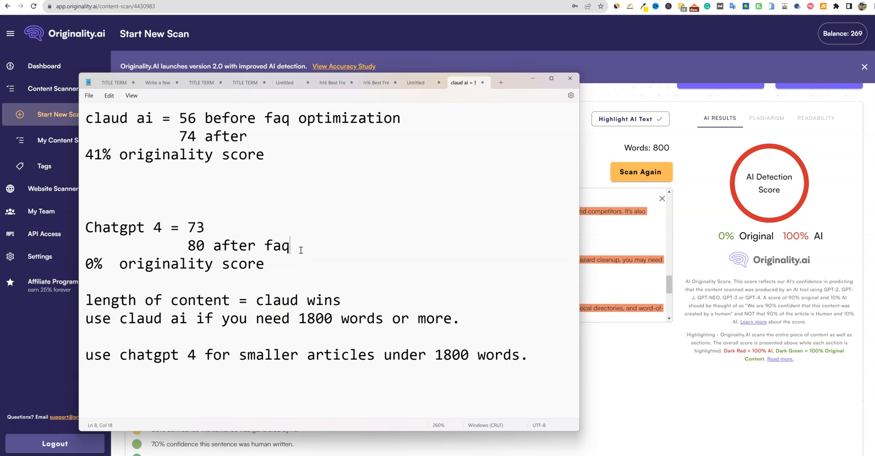
left_click_drag(86, 118, 265, 155)
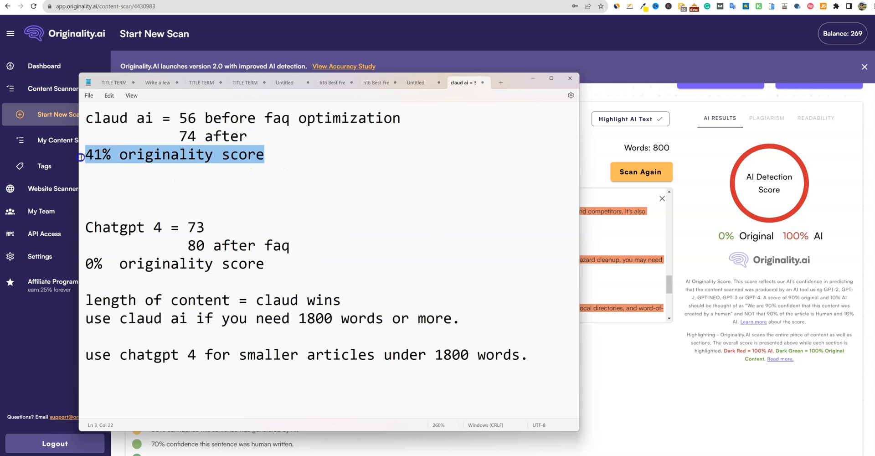
left_click(285, 253)
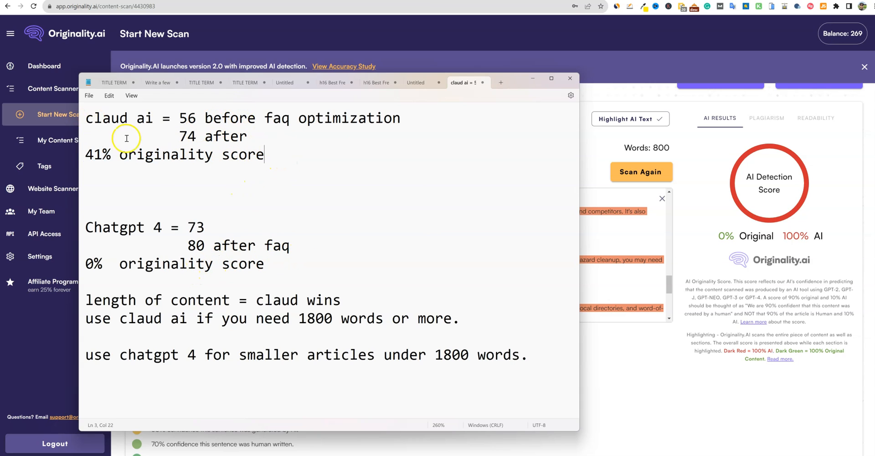
mouse_move(120, 229)
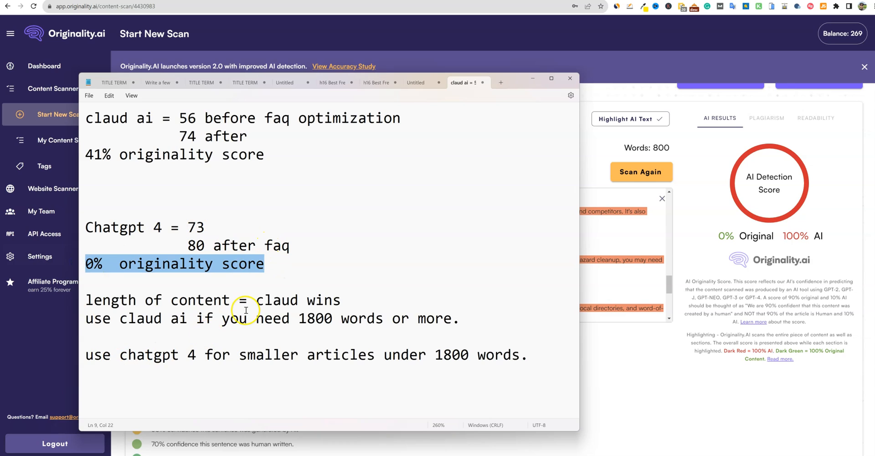
mouse_move(275, 211)
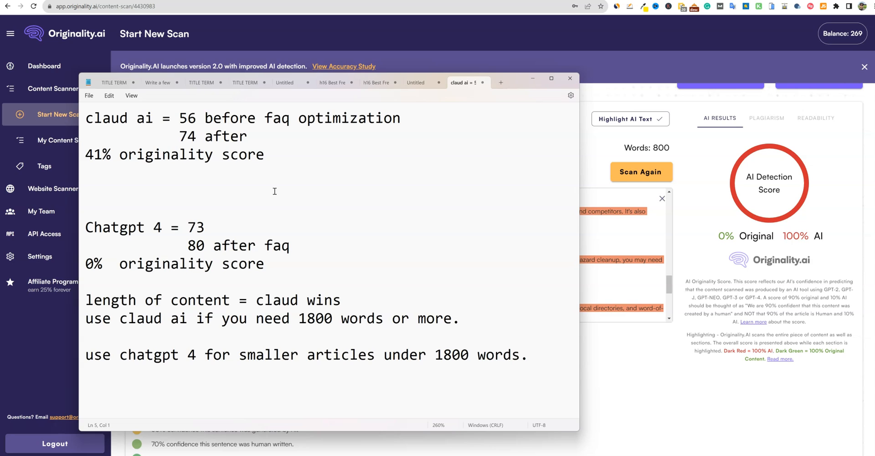
mouse_move(389, 196)
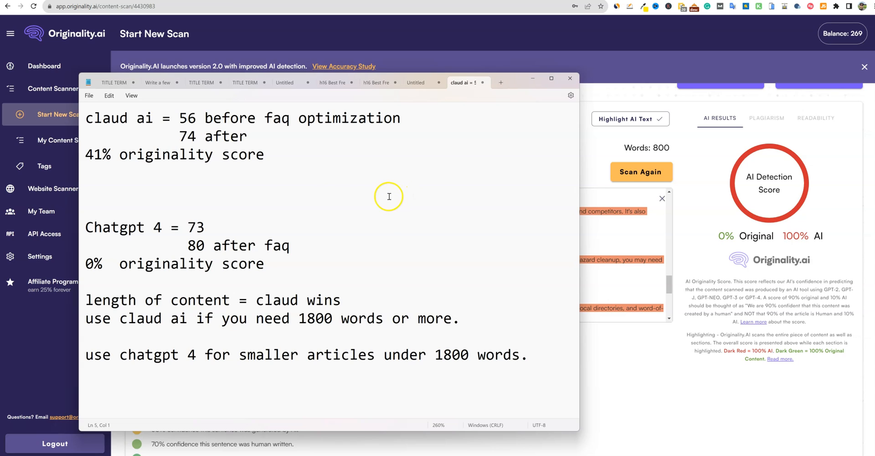
mouse_move(345, 345)
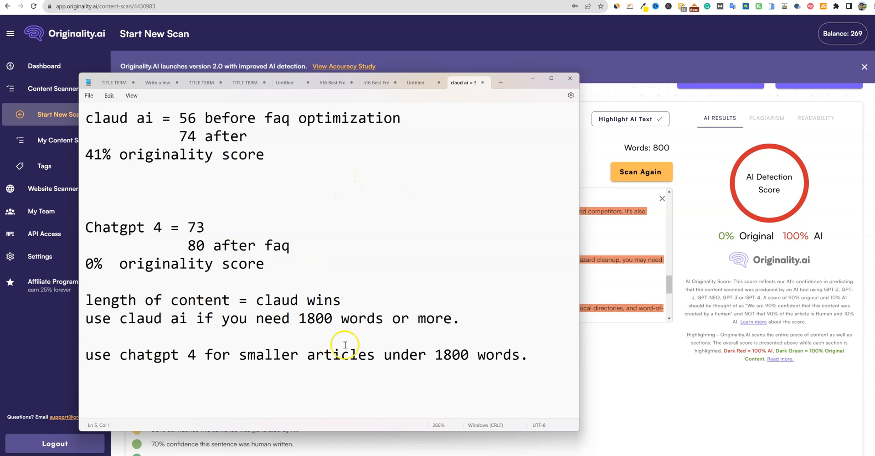